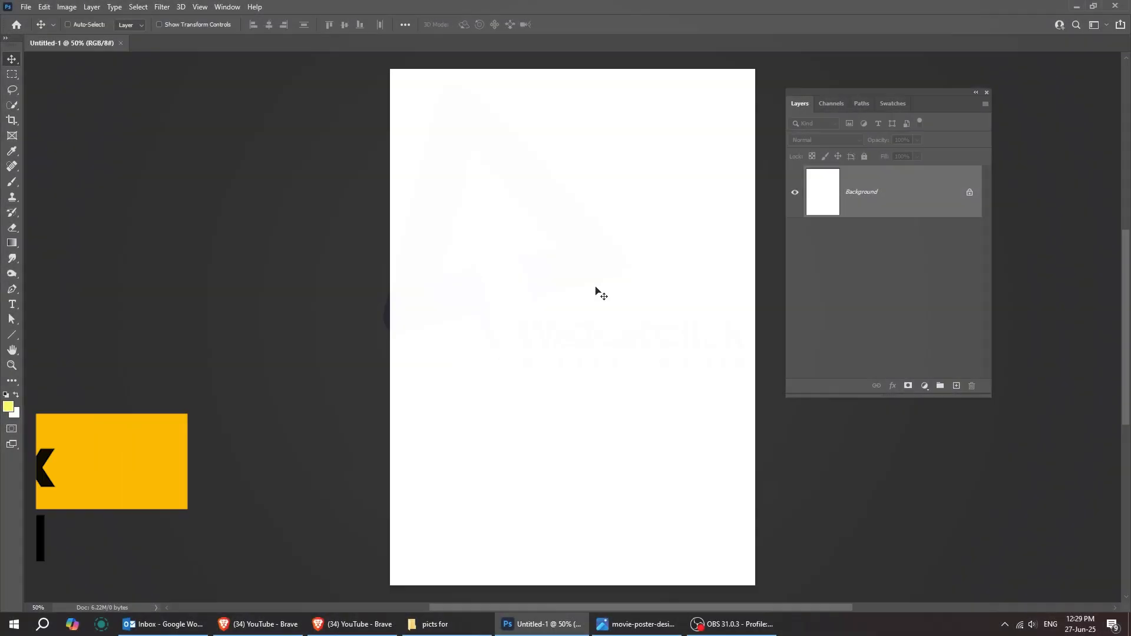
- Bring the screaming-man photo onto the blank poster canvas
click(410, 625)
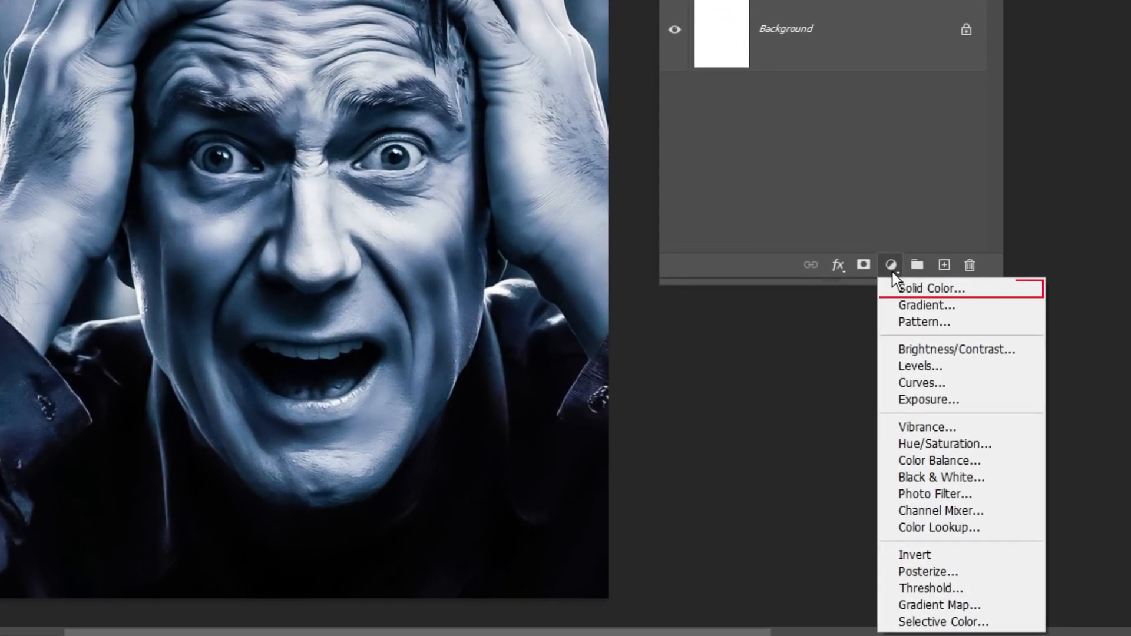
- Add a near-black Solid Color fill over the photo at roughly 26% opacity
click(931, 287)
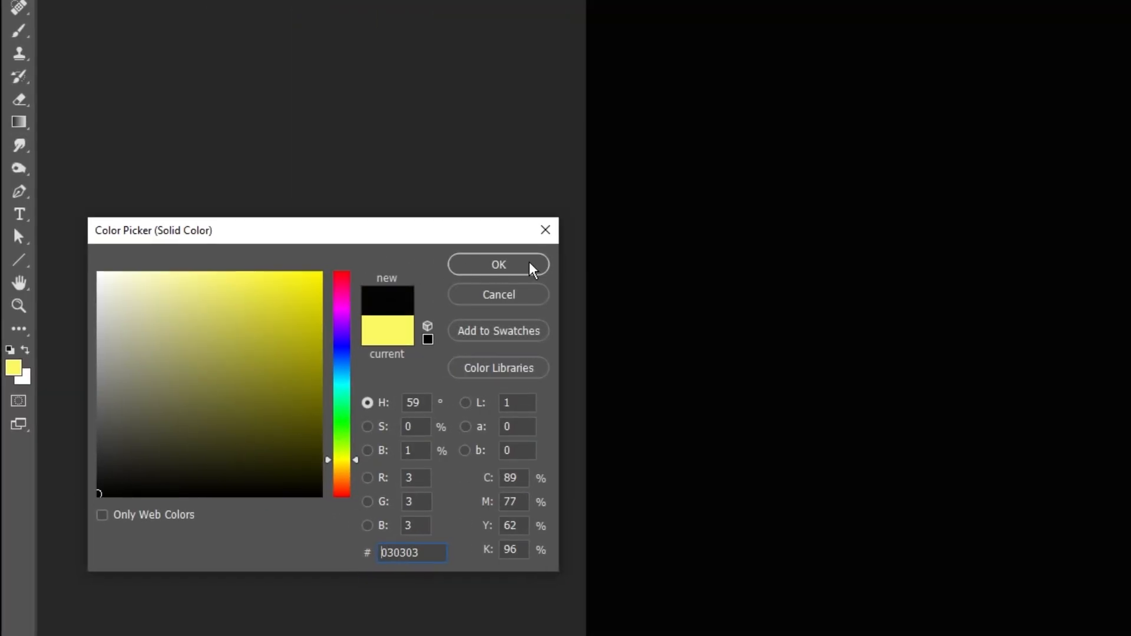
click(497, 264)
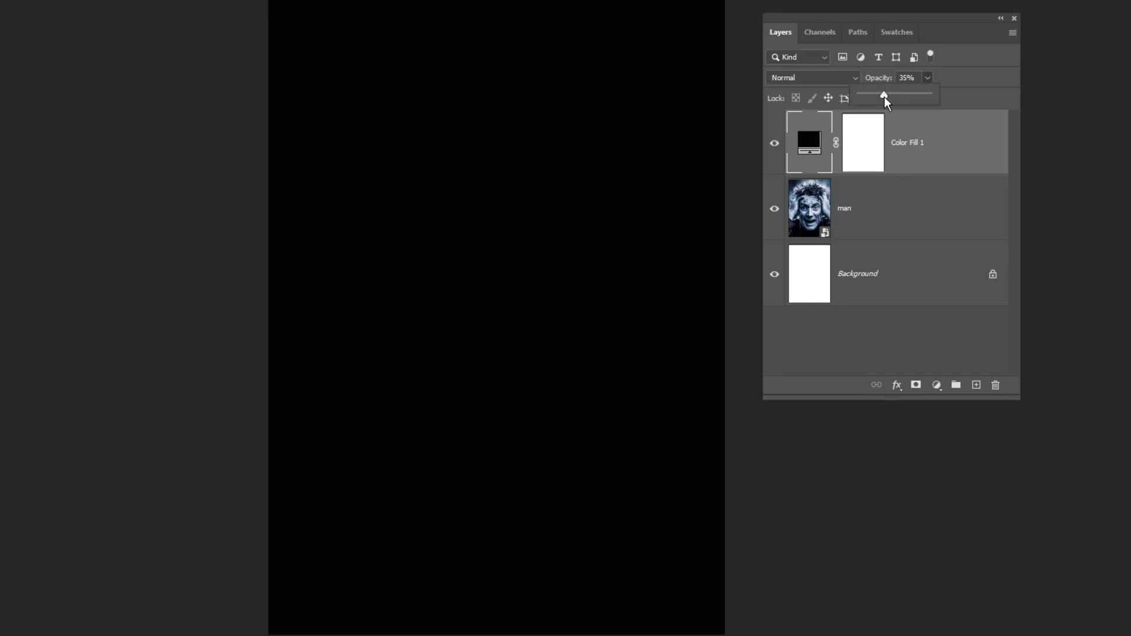
drag(885, 94, 878, 95)
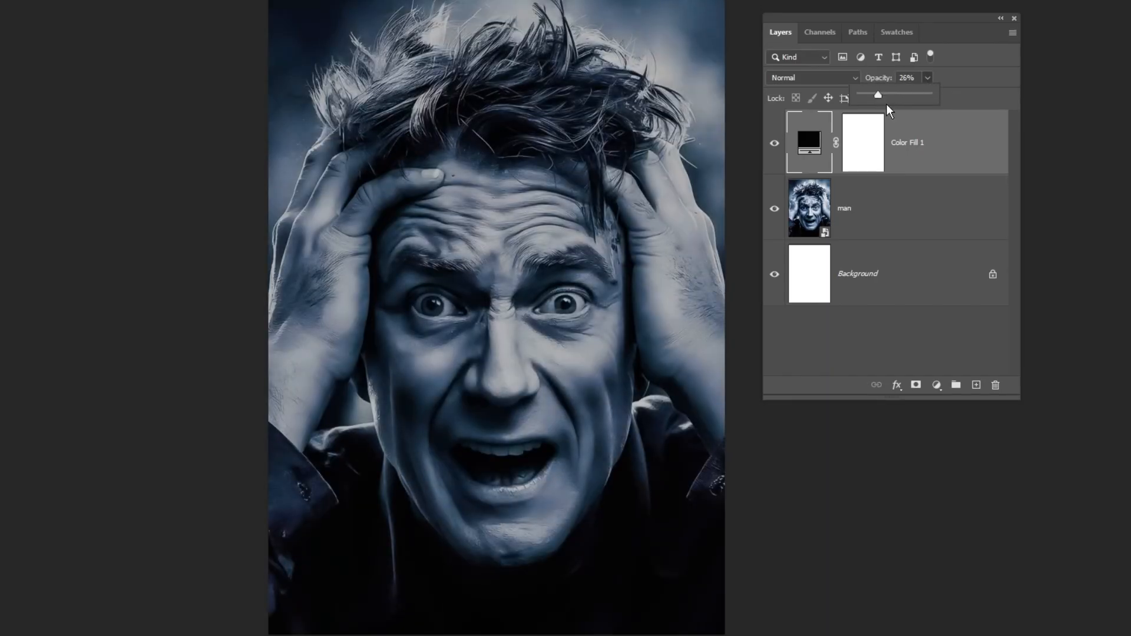
- Add a Black & White adjustment and darken the blue tones in its mix
click(931, 260)
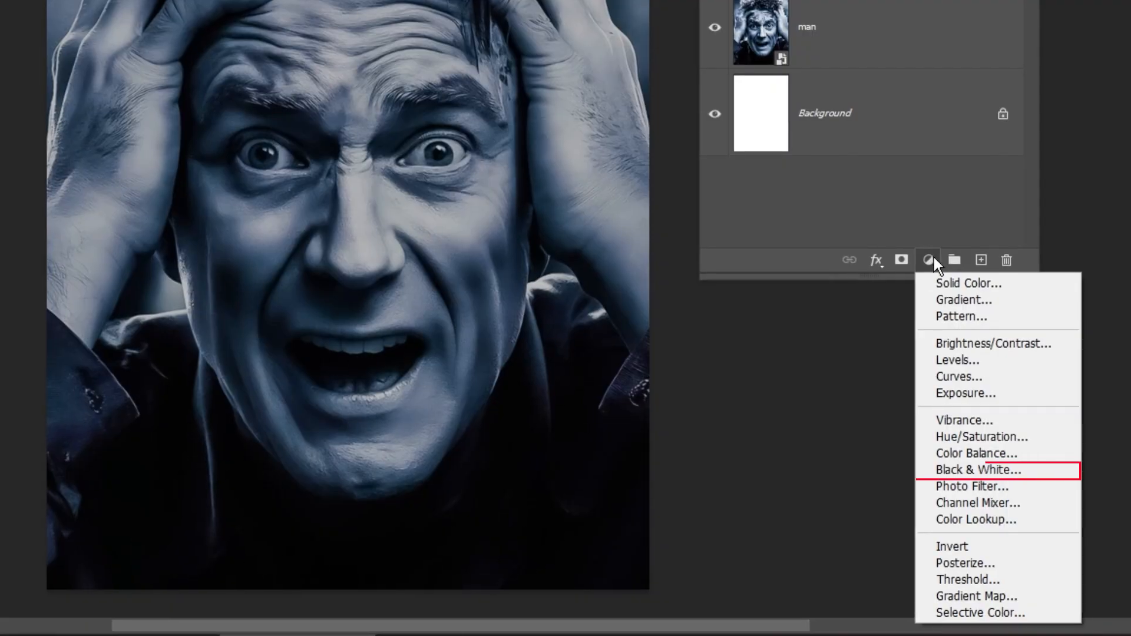
mouse_move(978, 471)
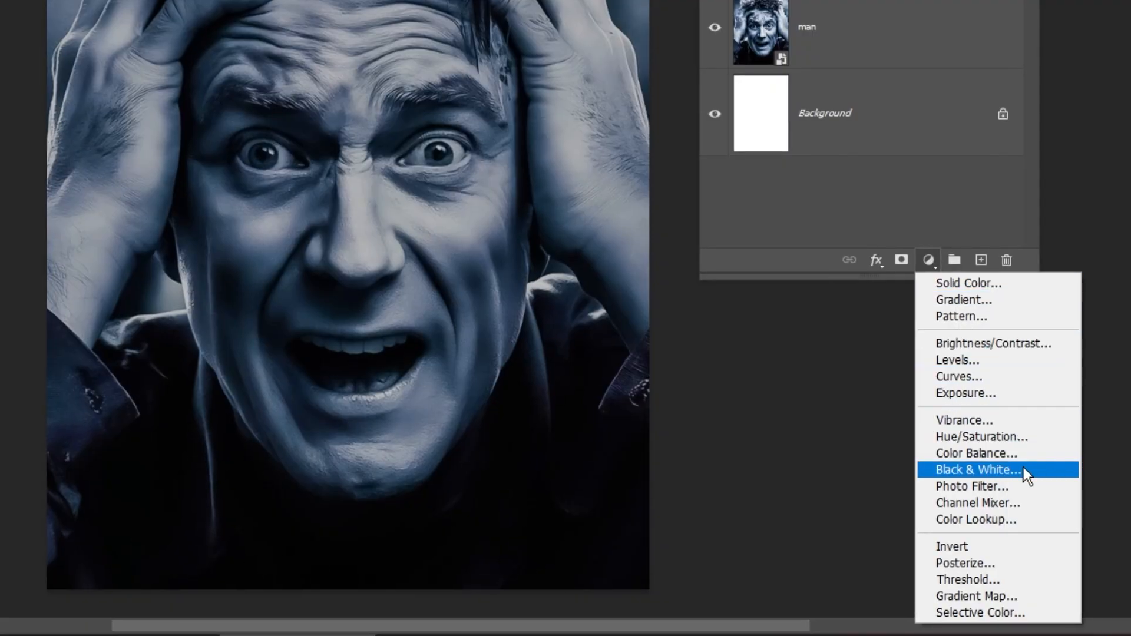
click(975, 470)
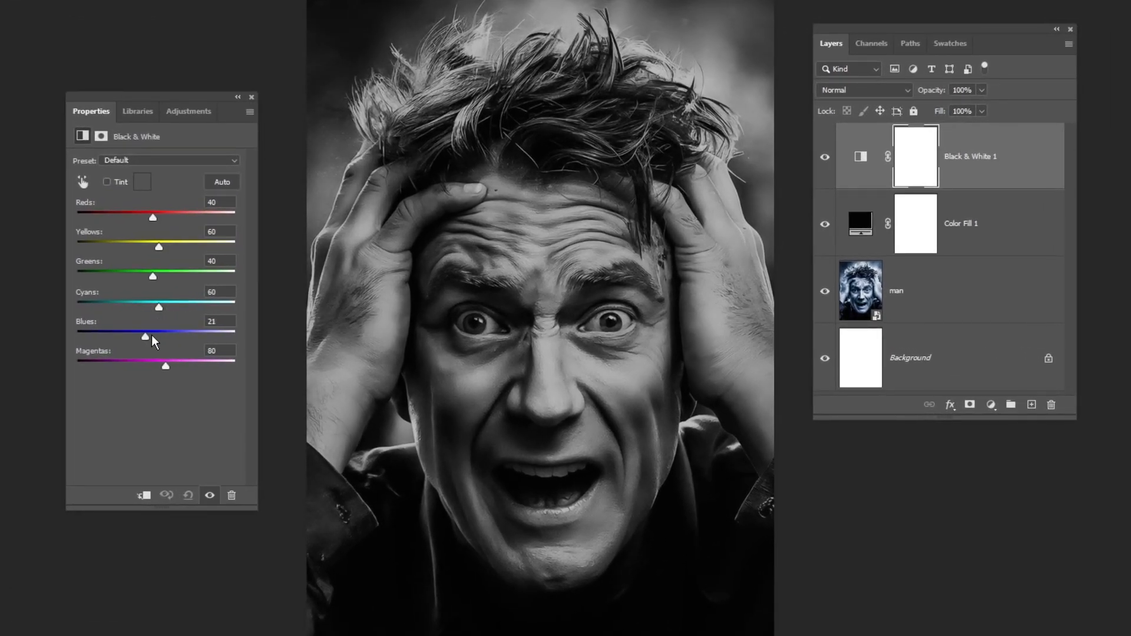
drag(145, 335, 159, 336)
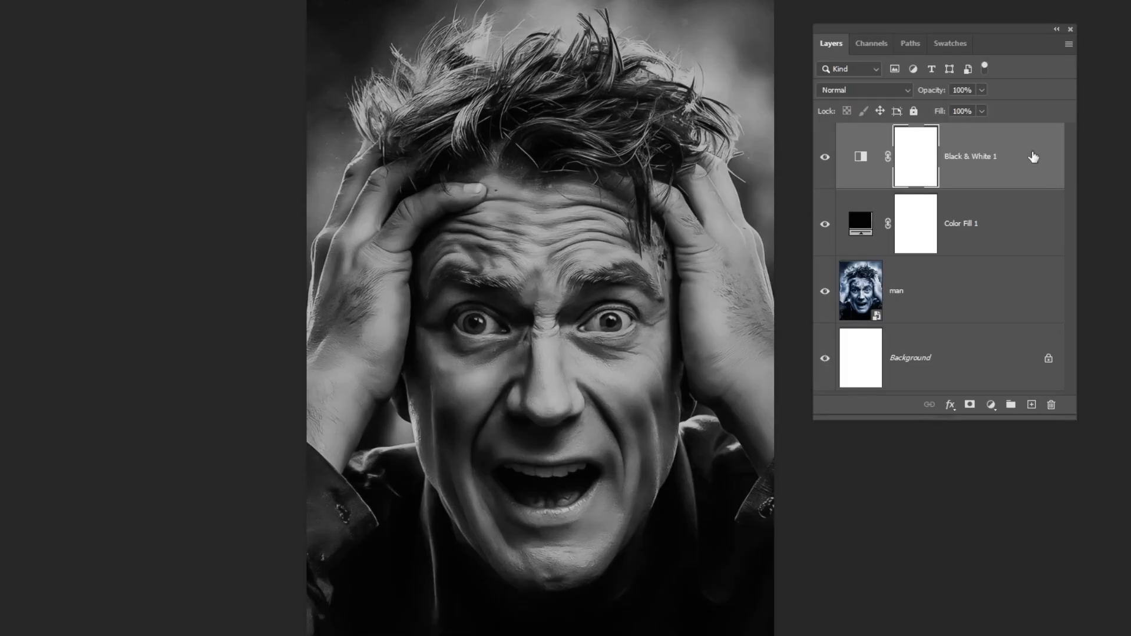
- Add a Levels adjustment on top and pull the white input to about 234
click(991, 404)
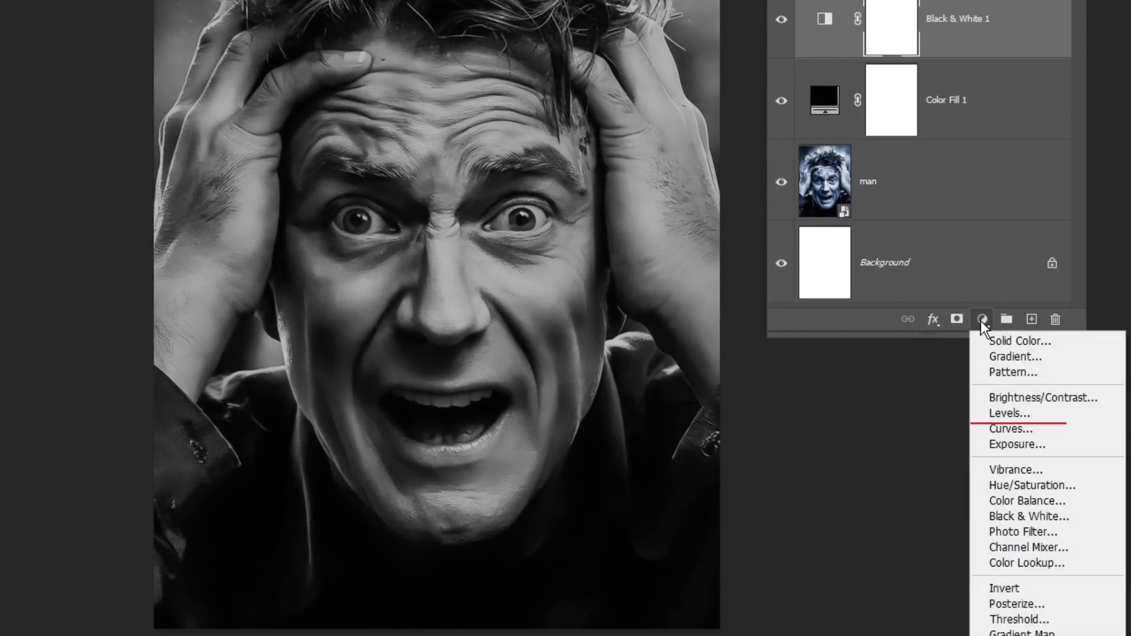
mouse_move(1010, 412)
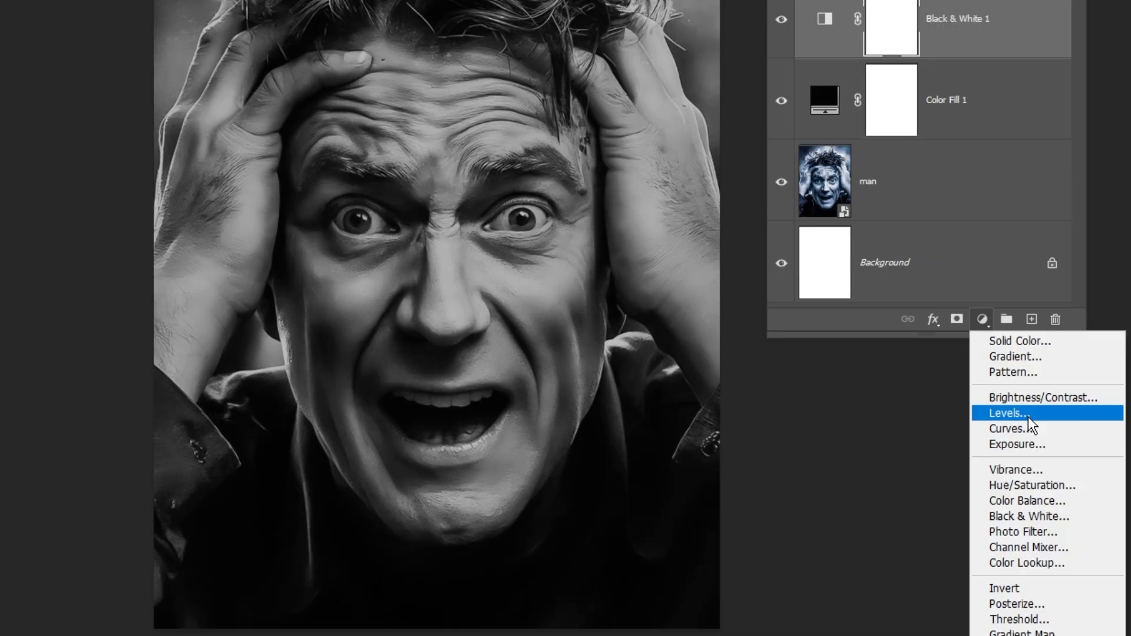
click(1007, 414)
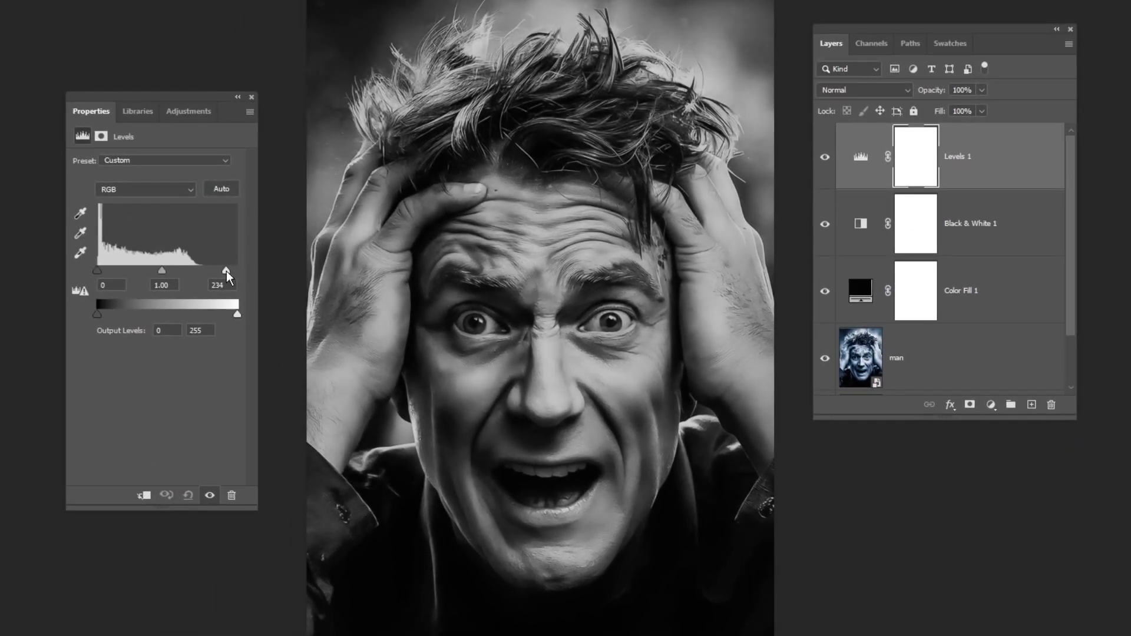
drag(226, 271, 202, 271)
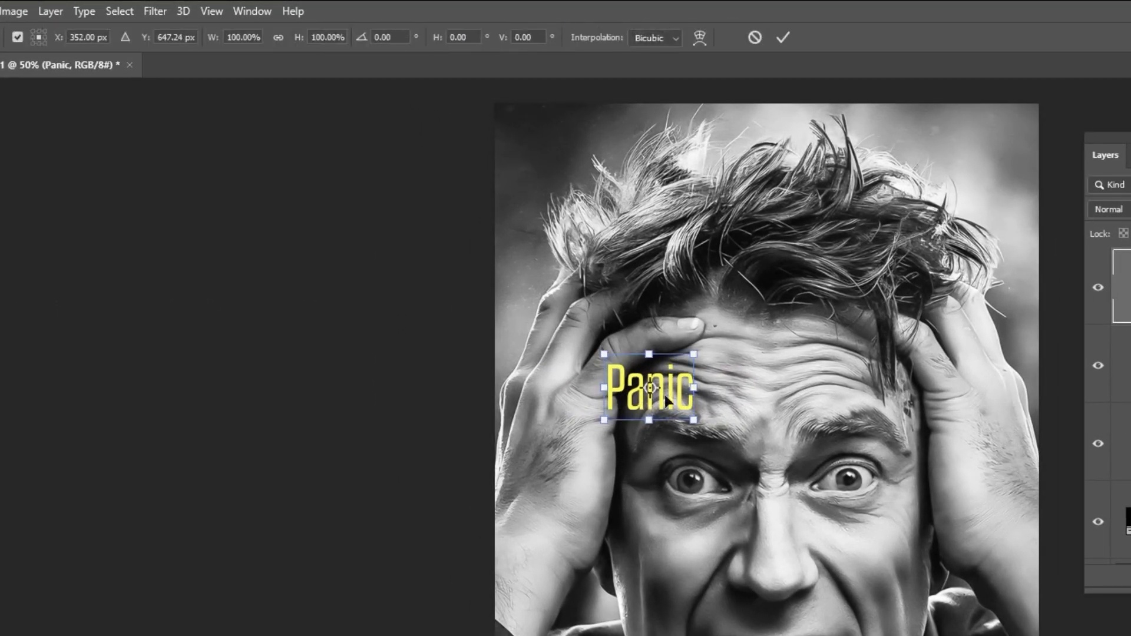
- Enlarge the yellow PANIC title, set it in against Regular and resize it between the hands
drag(695, 419, 849, 420)
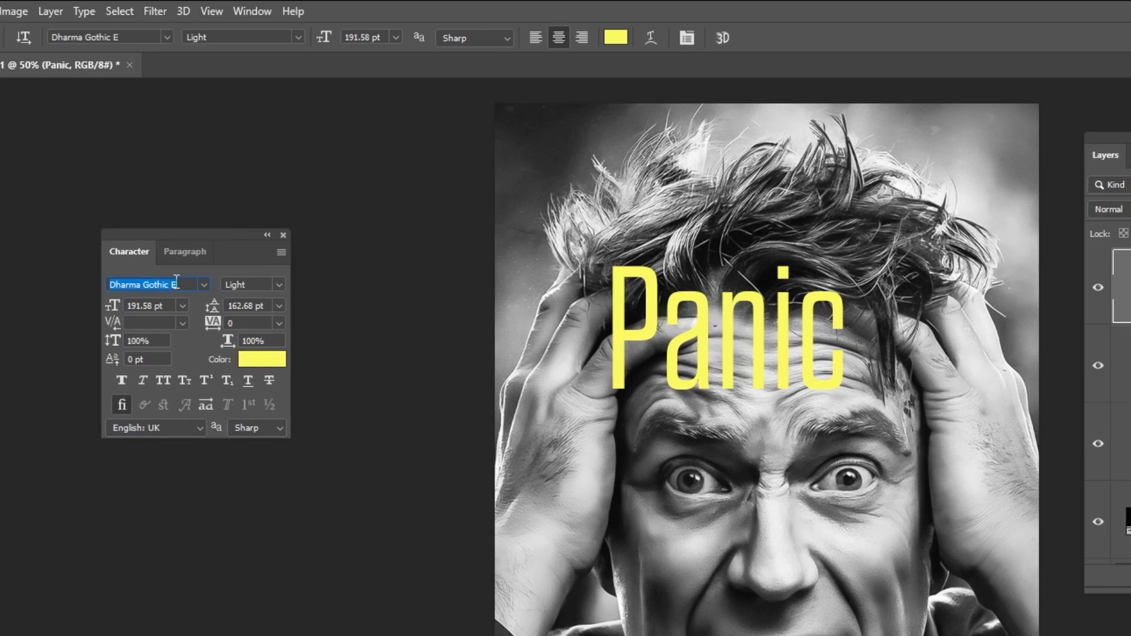
text(against)
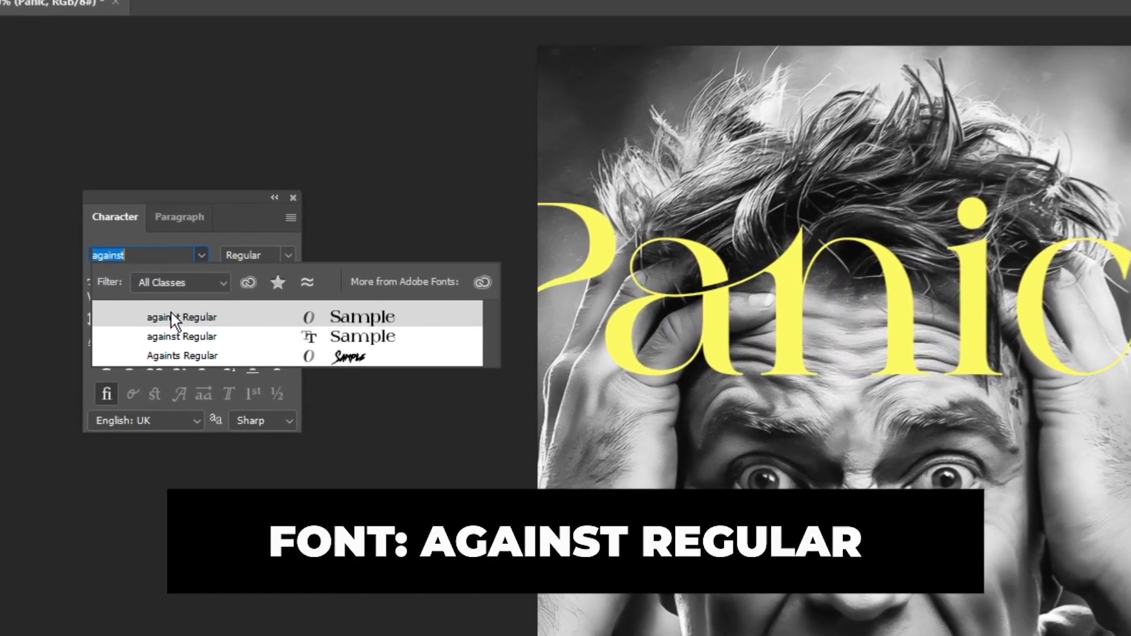
click(182, 316)
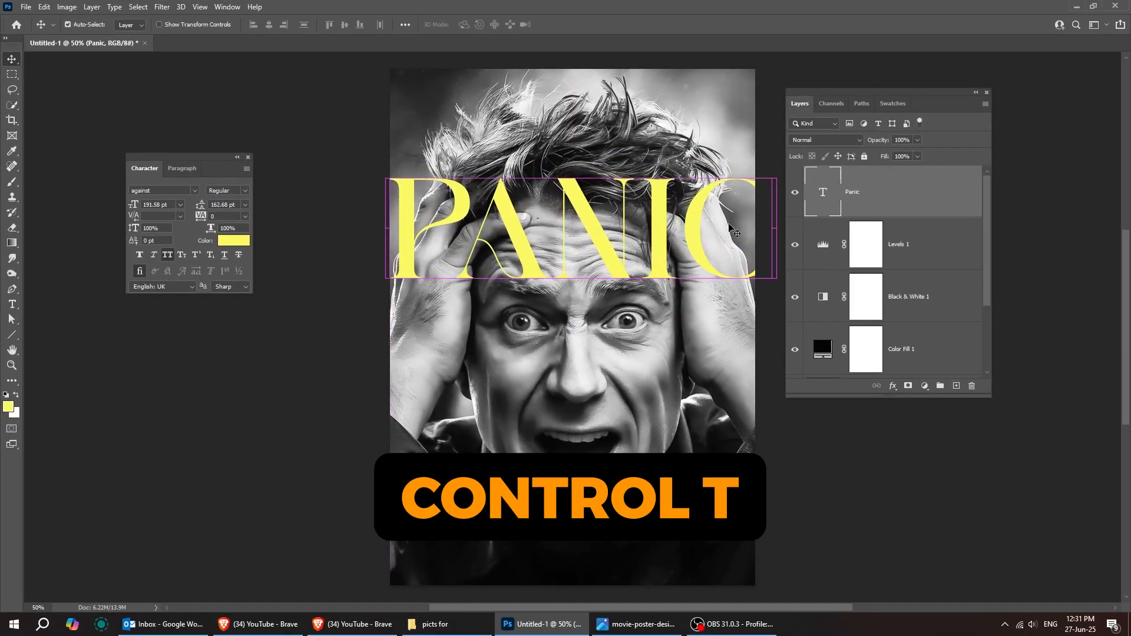
key(ctrl+t)
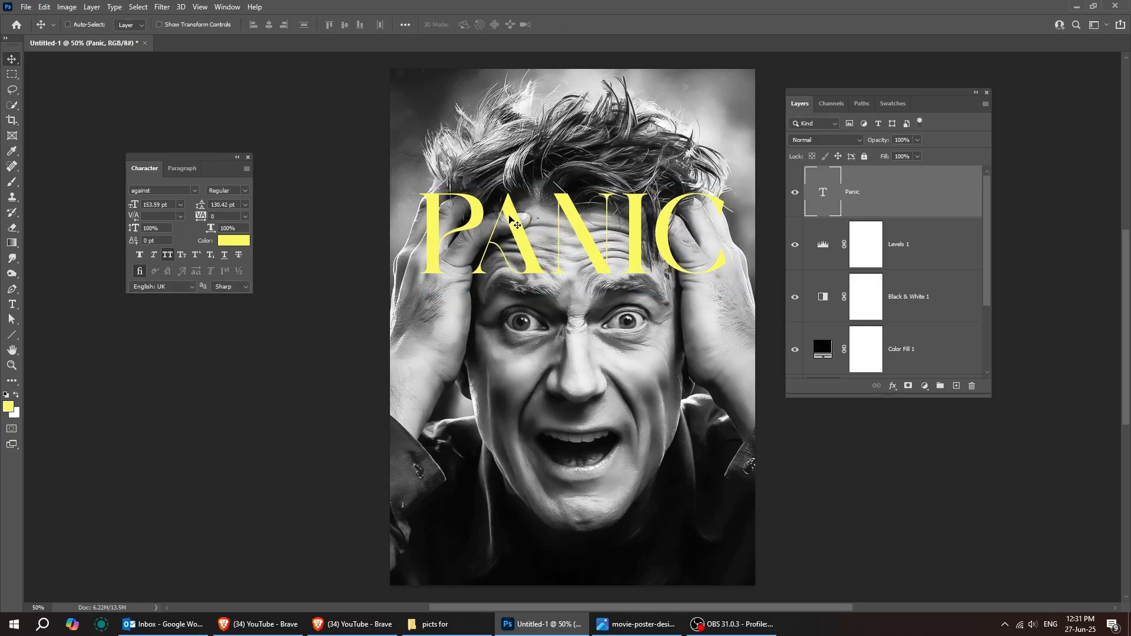
- Start the tagline 'His mind is the battlefield. Time is the enemy' in white
text(H)
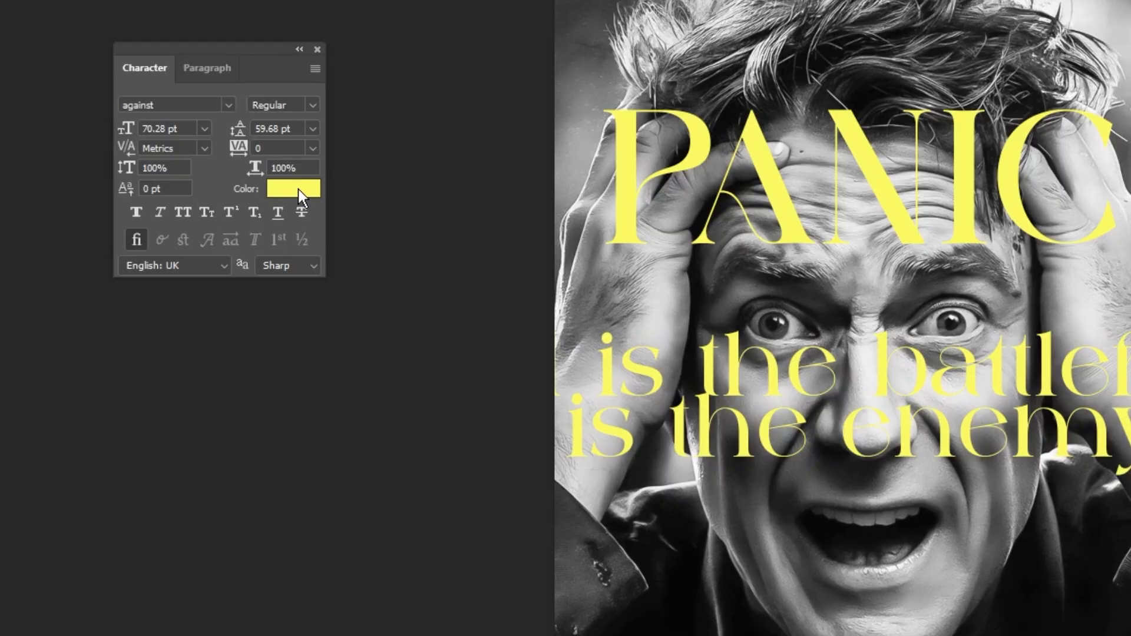
click(293, 188)
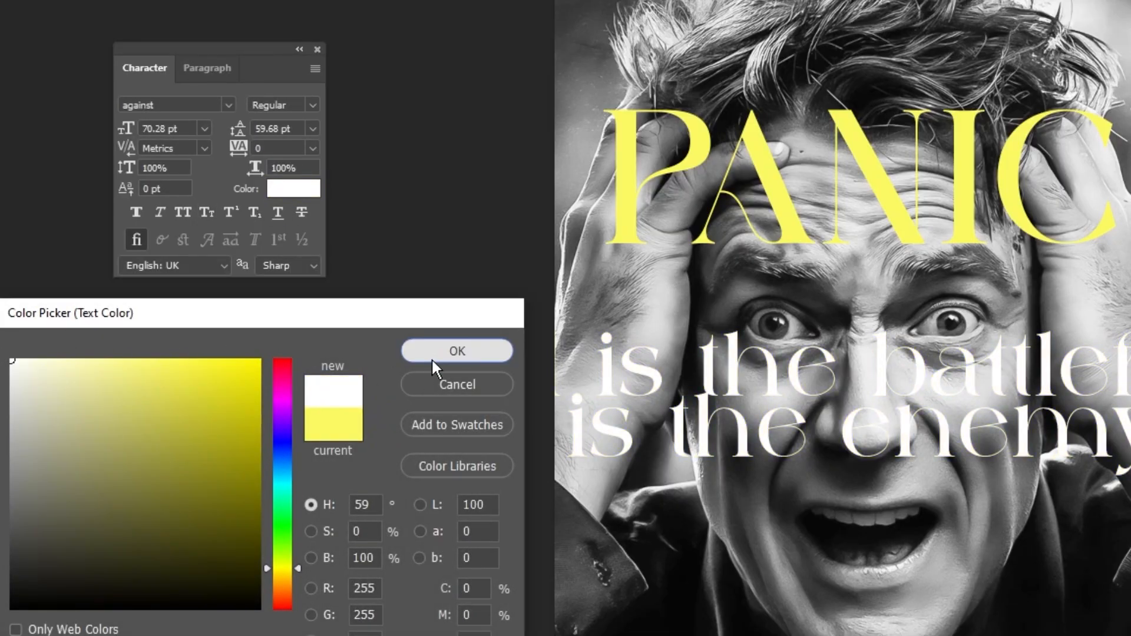
click(456, 351)
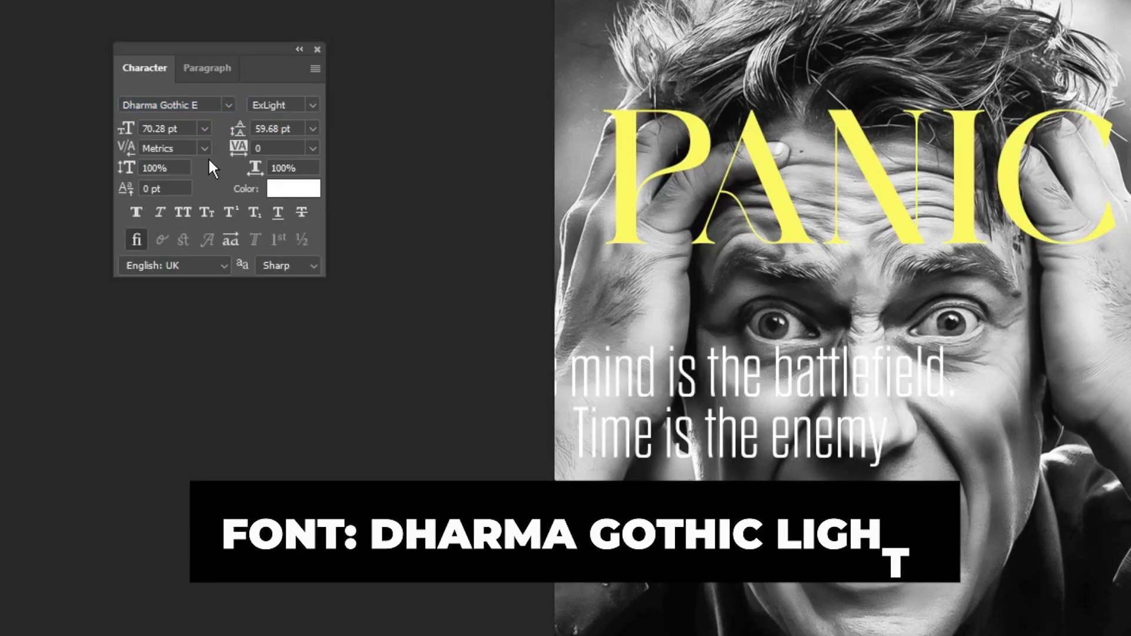
- Set the tagline in Dharma Gothic E Light with tracking -10 and leading 28
click(311, 104)
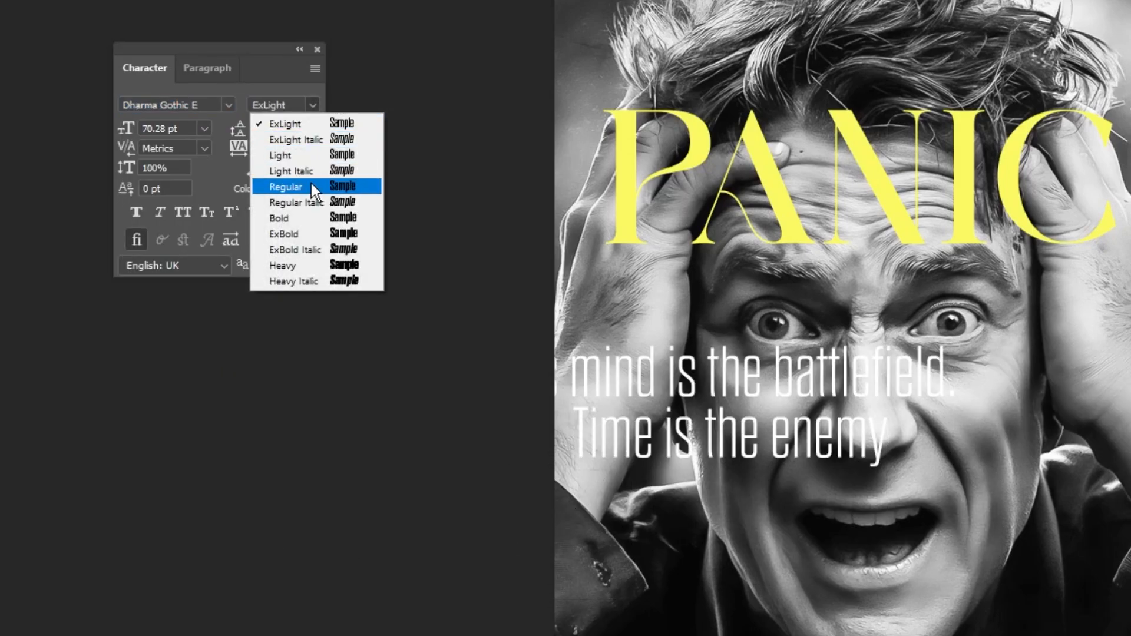
click(280, 155)
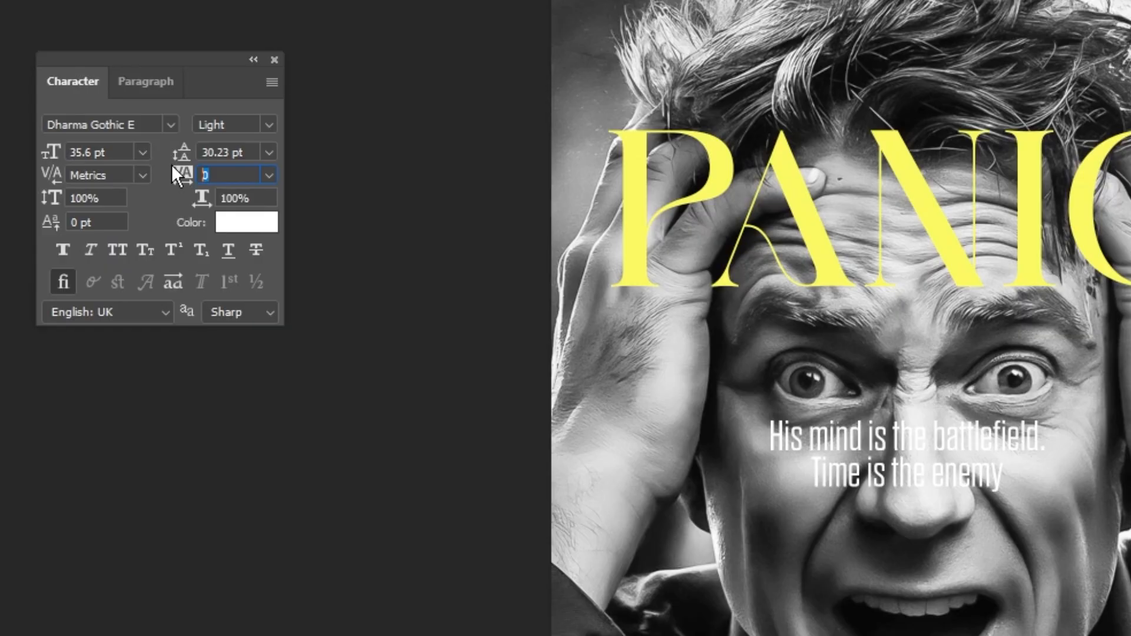
text(-10)
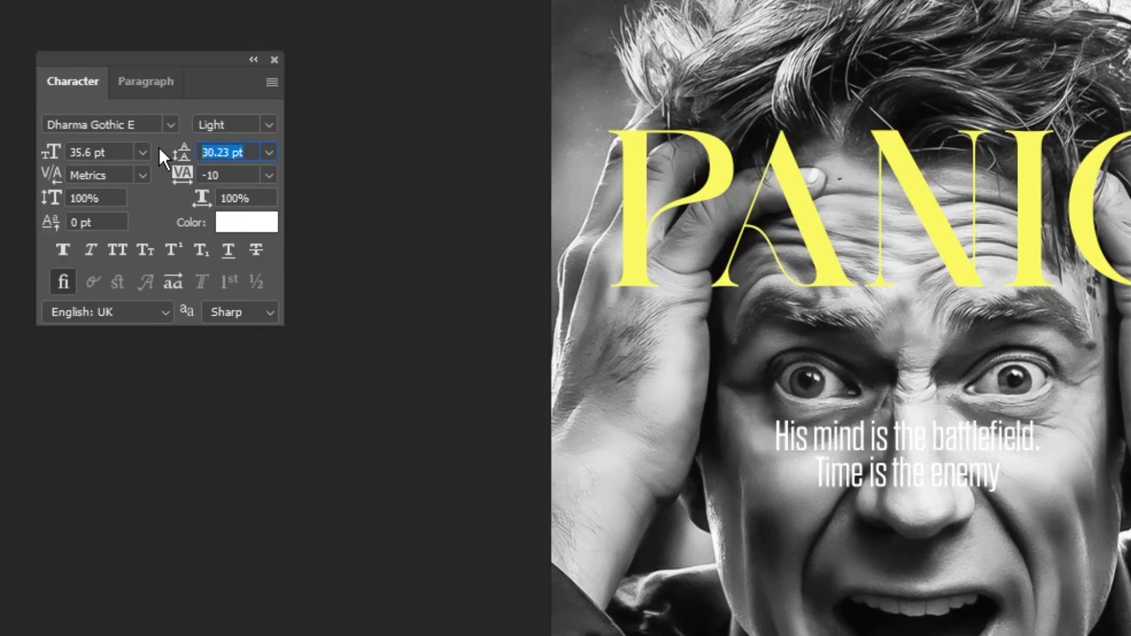
text(28)
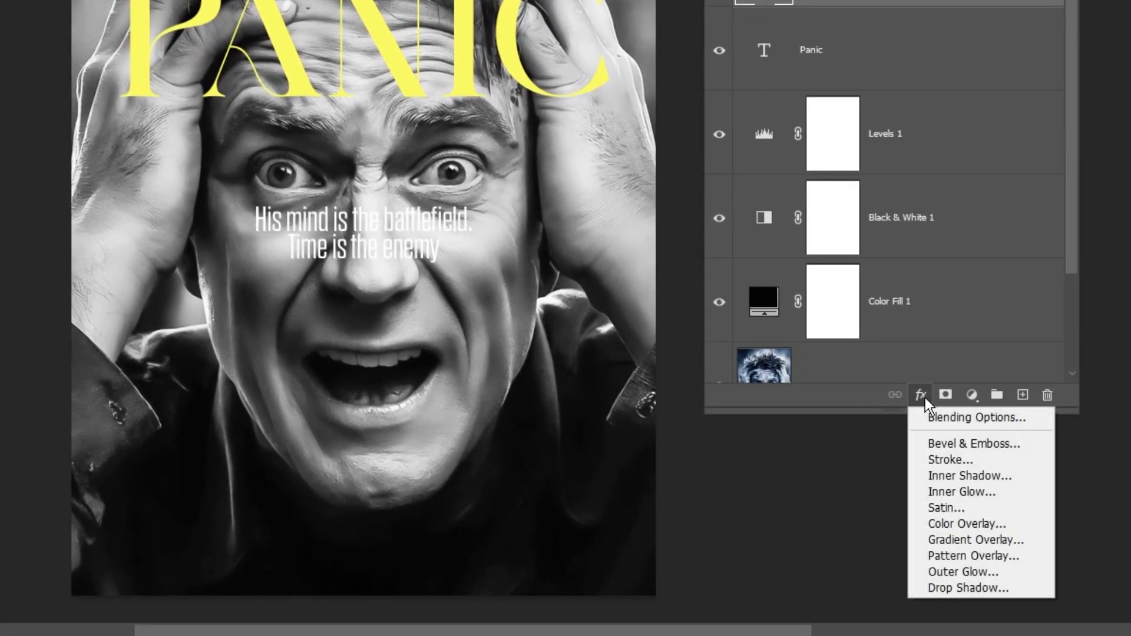
- Give the tagline a drop shadow reset to default, then opacity 35, distance 1, size 16
click(968, 588)
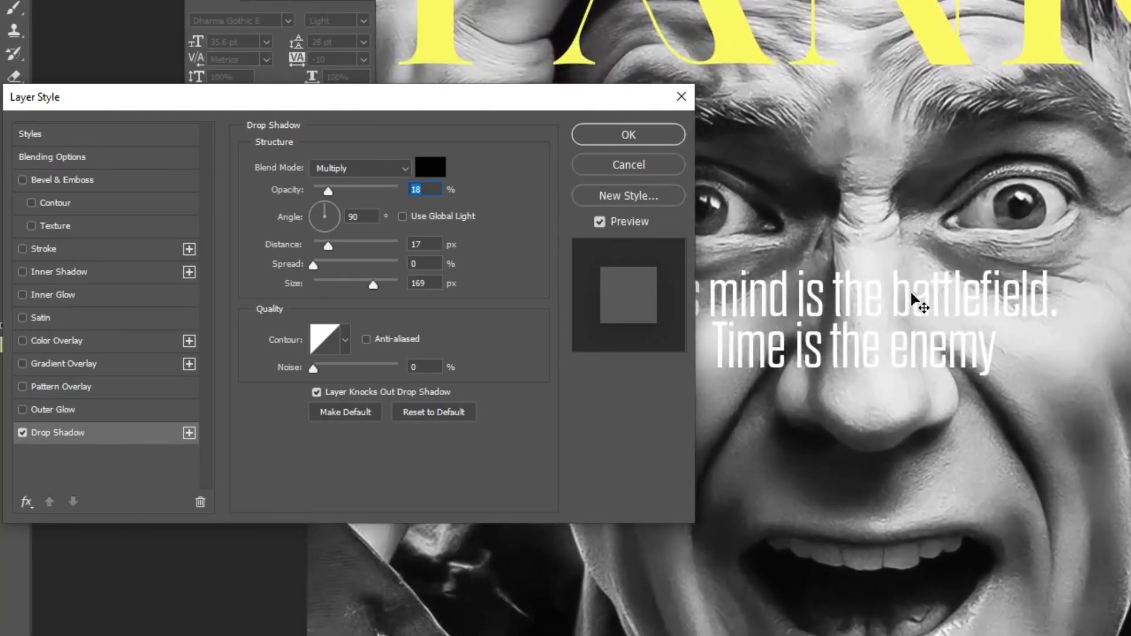
drag(326, 191, 368, 190)
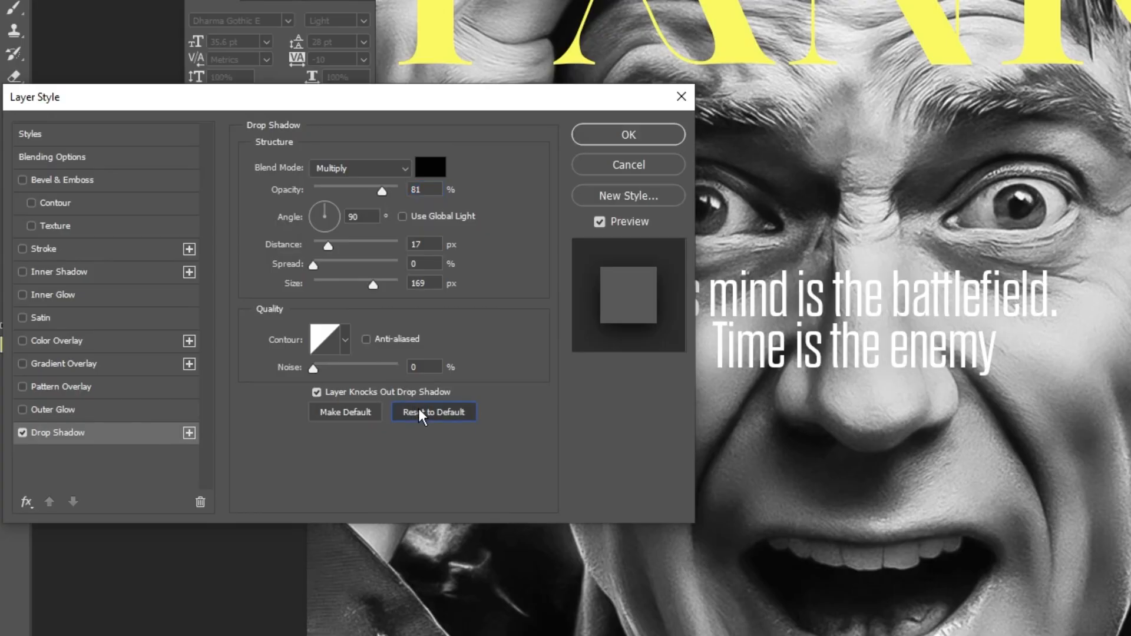
click(431, 166)
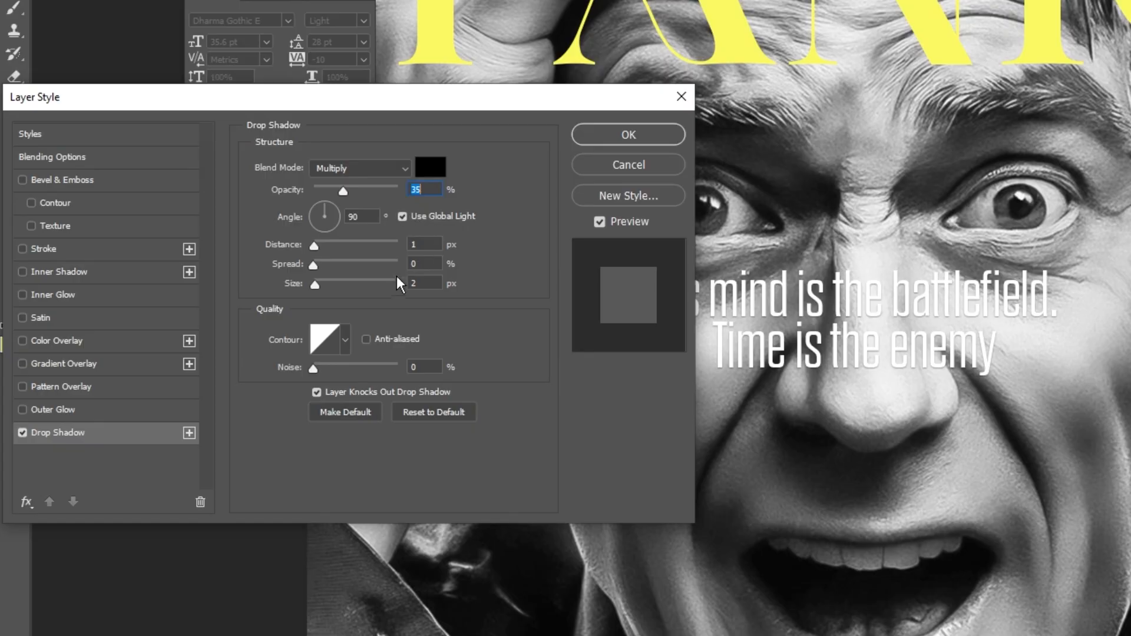
drag(313, 284, 353, 284)
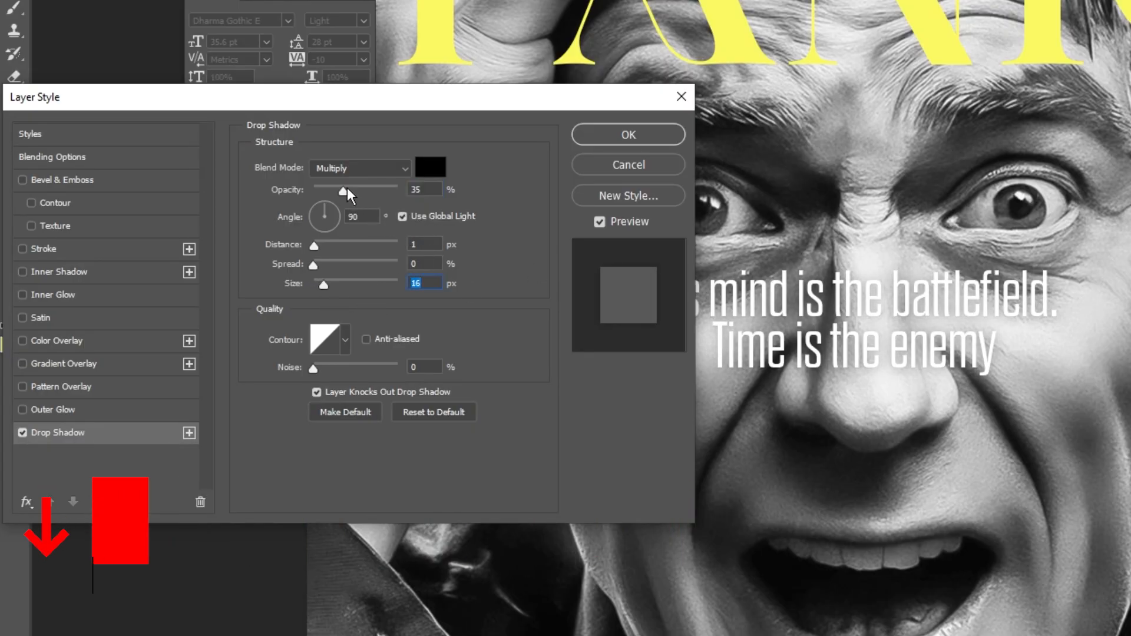
drag(343, 189, 390, 189)
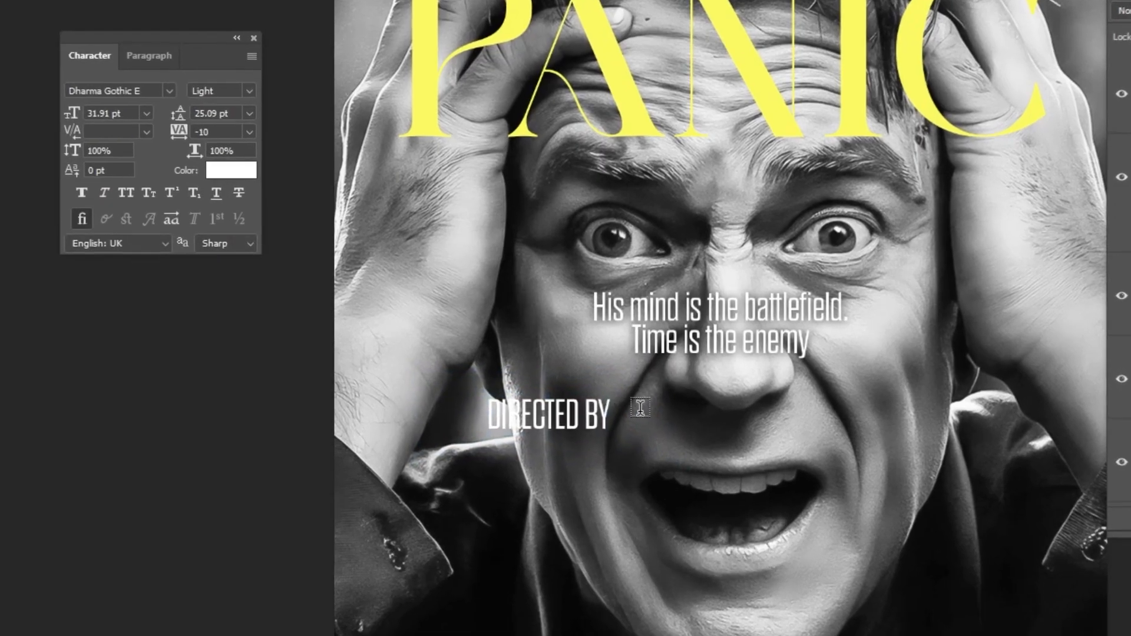
- Set the DIRECTED BY credit's font weight and colour the label in the PANIC yellow
click(238, 91)
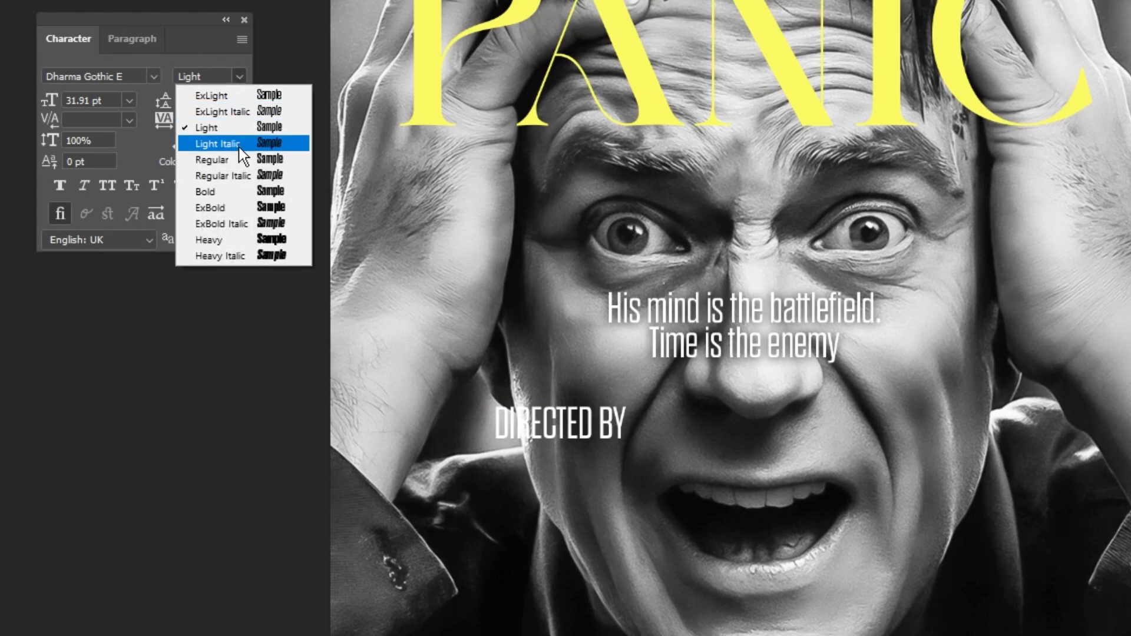
click(213, 159)
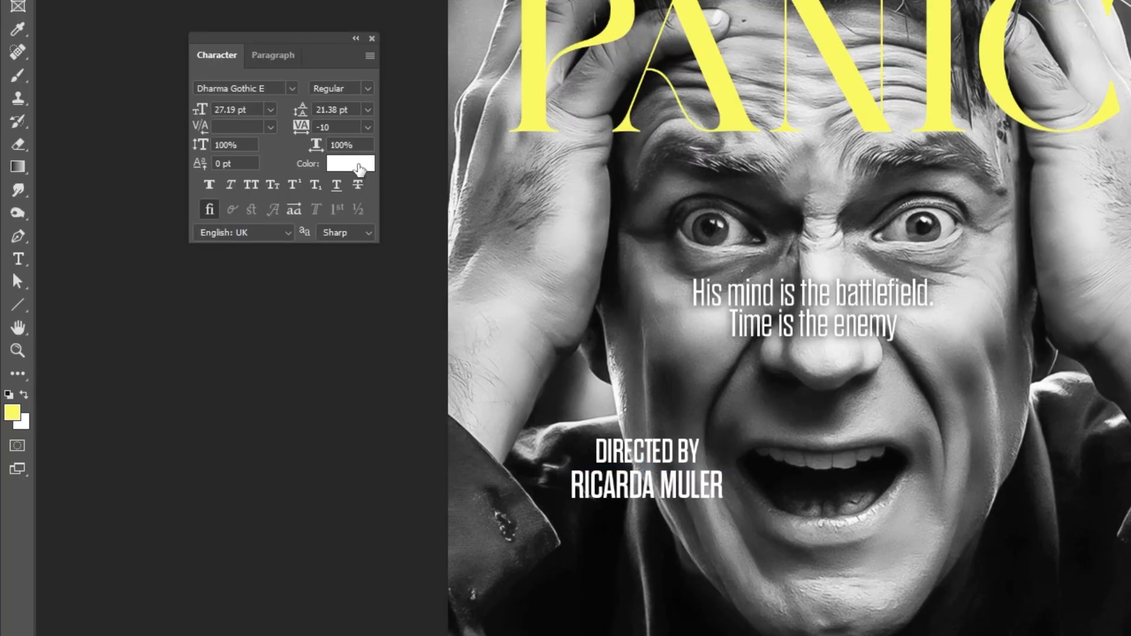
click(350, 162)
text(fbf963)
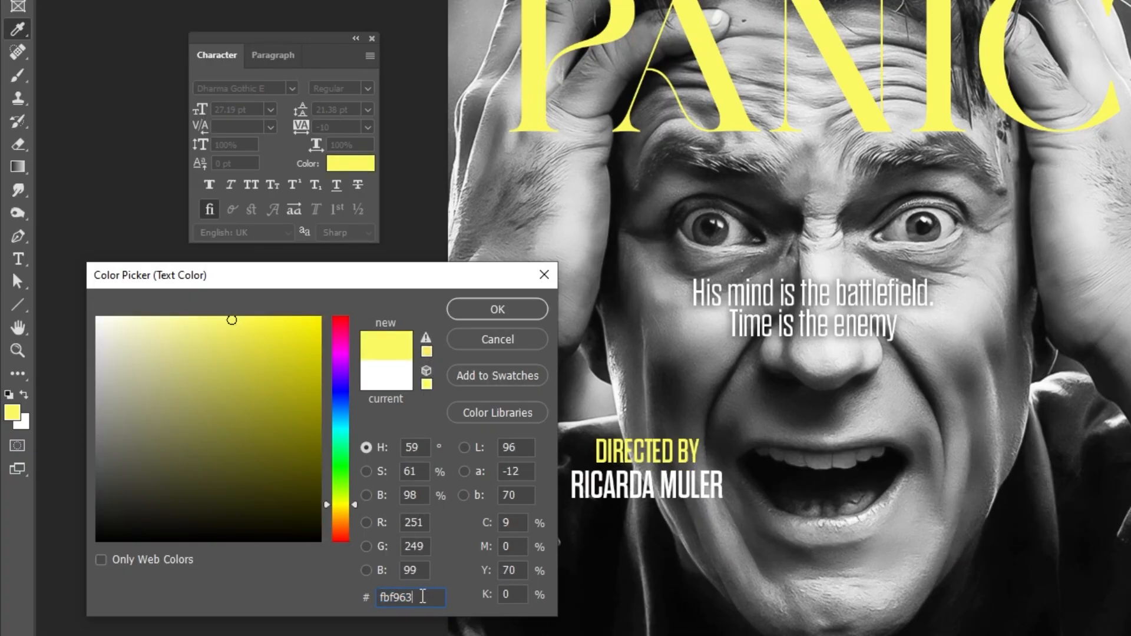
click(496, 309)
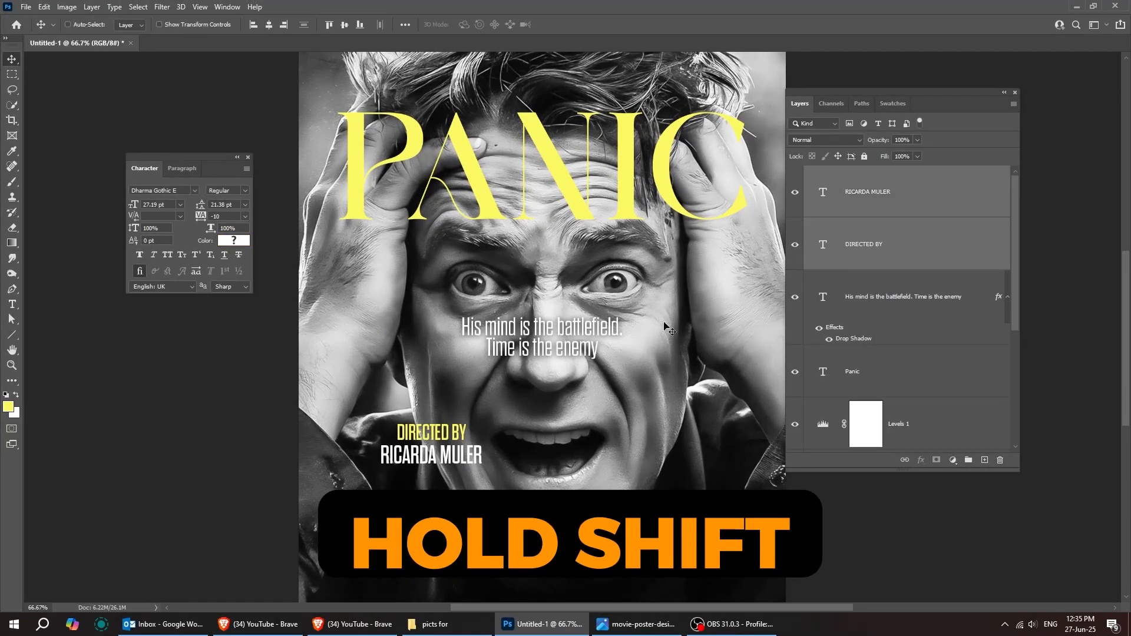
- Copy the credit to the right as WRITTEN BY with the writer's name and group the credit layers
drag(431, 444, 619, 444)
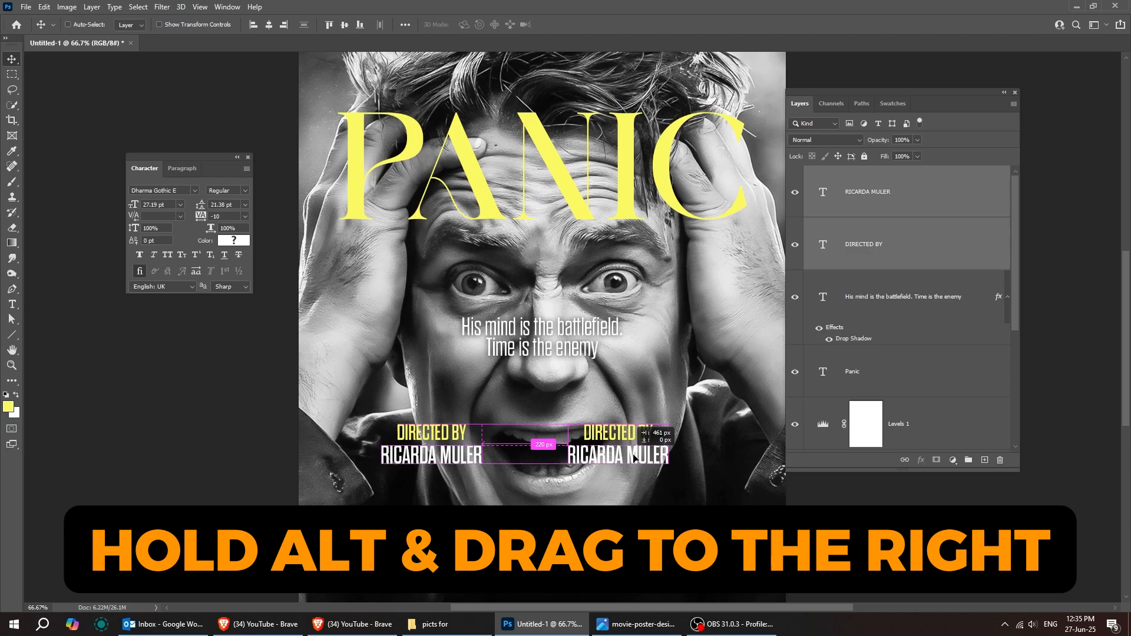
drag(432, 444, 662, 444)
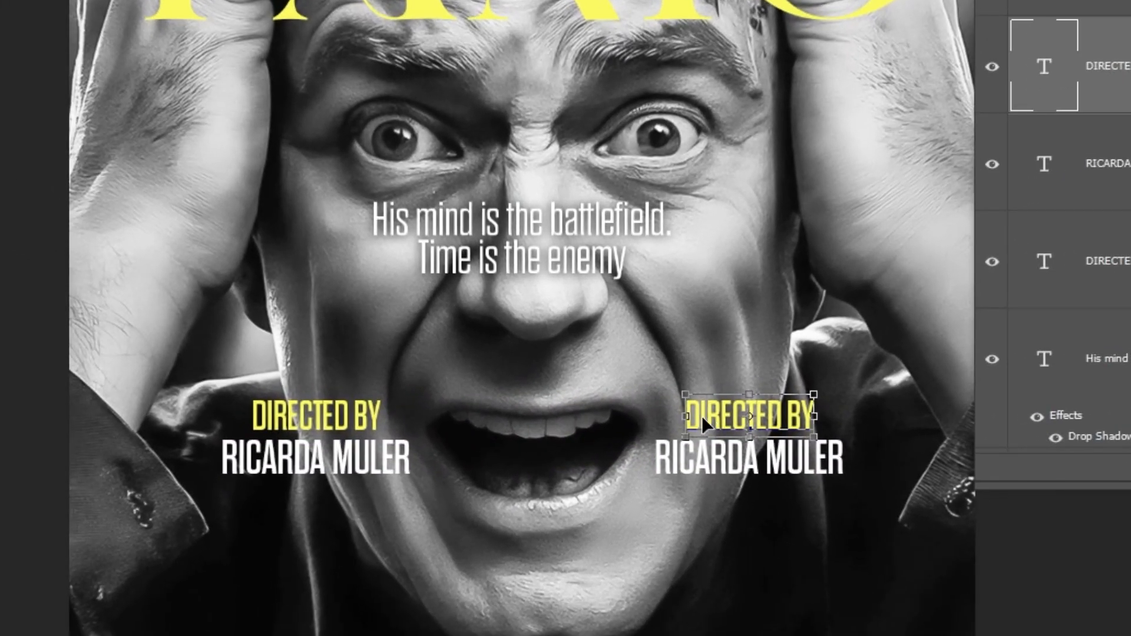
text(WRITTEN BY)
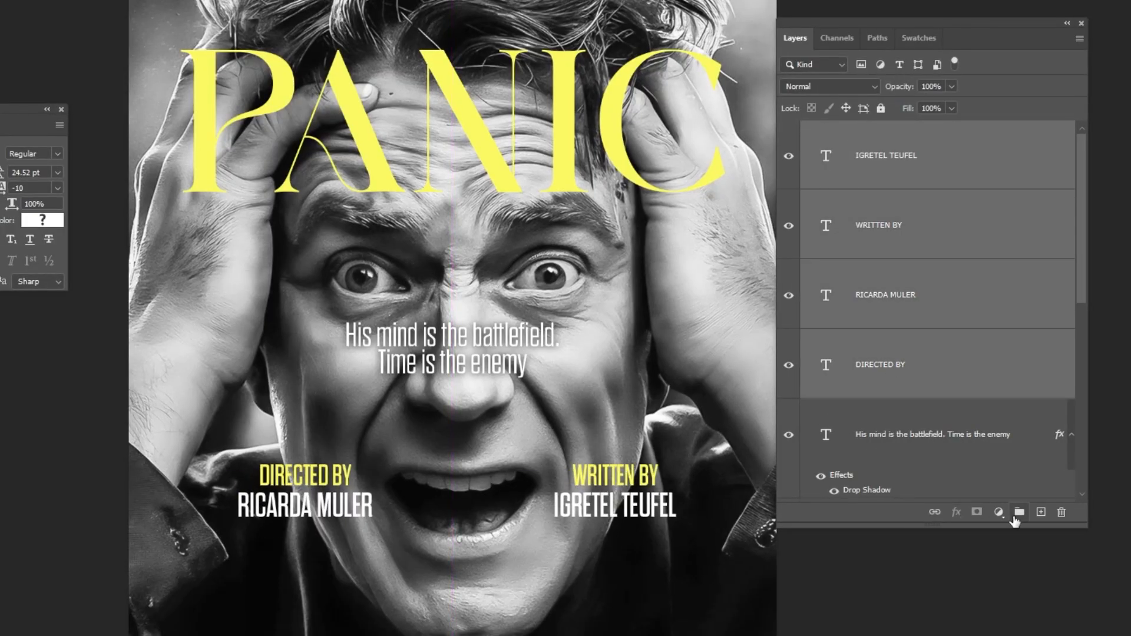
click(1018, 512)
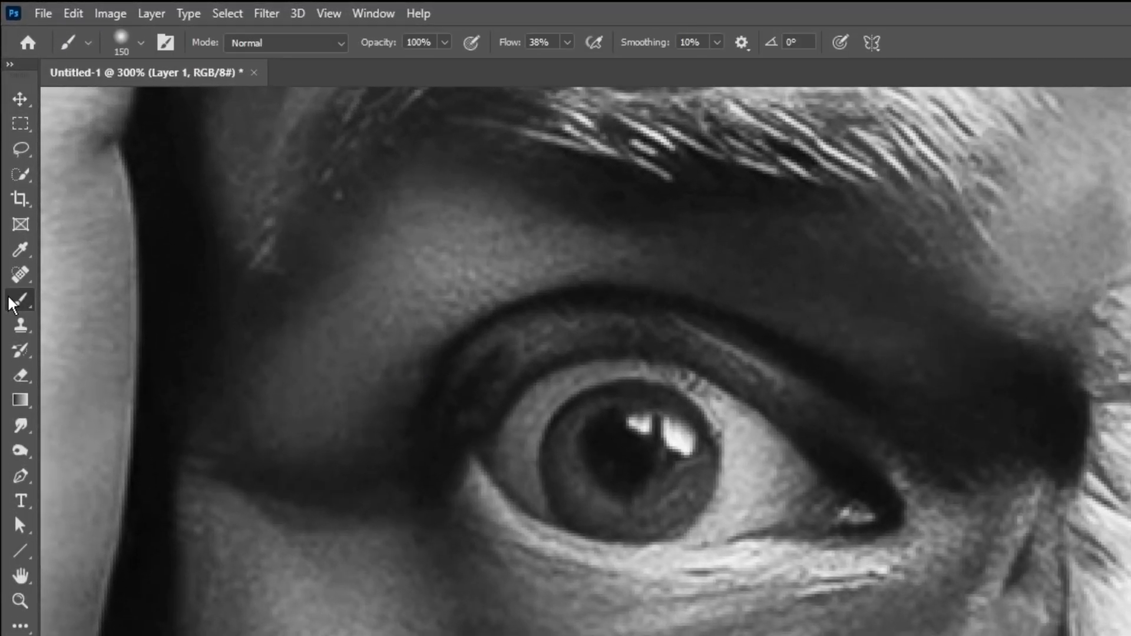
mouse_move(296, 357)
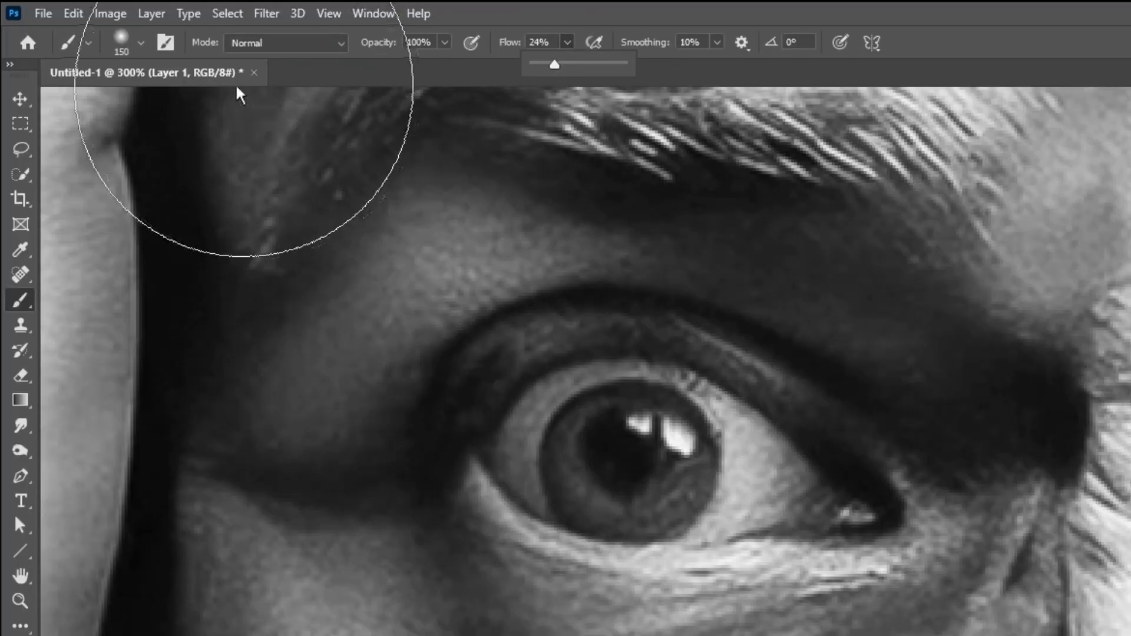
- Paint yellow over both irises on a new layer with a low-flow brush
click(141, 42)
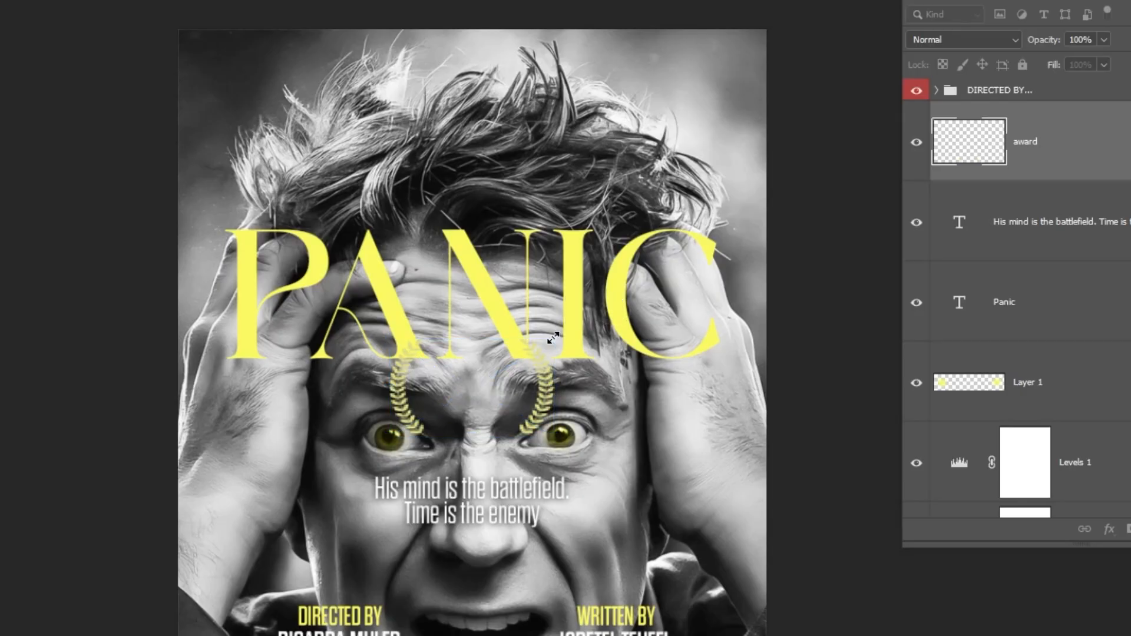
- Move the laurel wreath above the title and colour-overlay it with the sampled PANIC yellow
drag(469, 397, 340, 129)
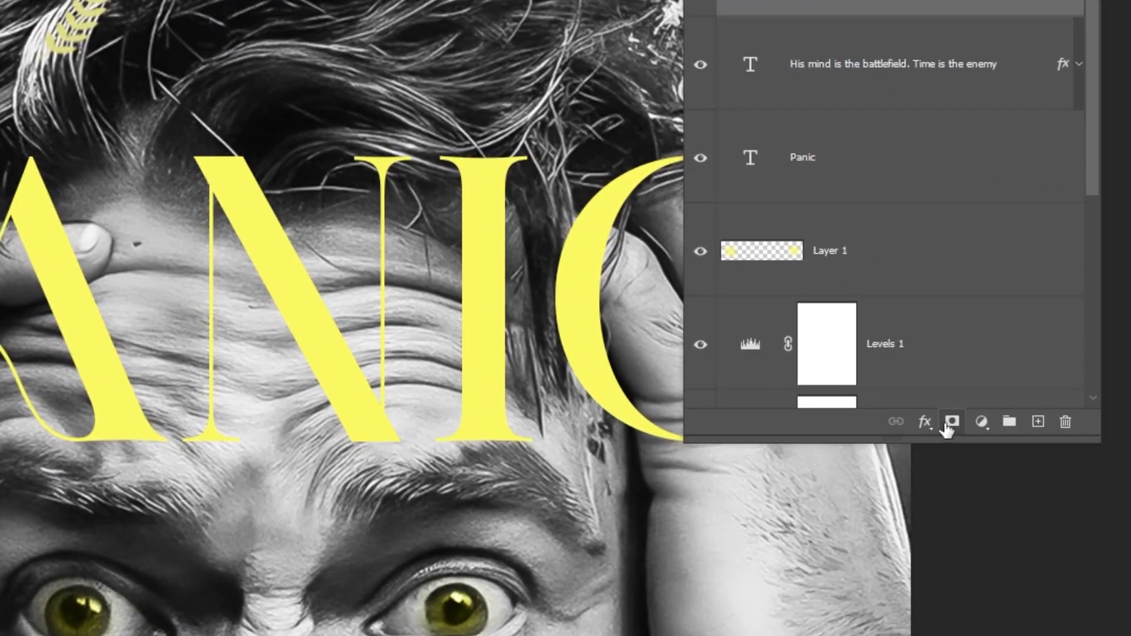
click(924, 422)
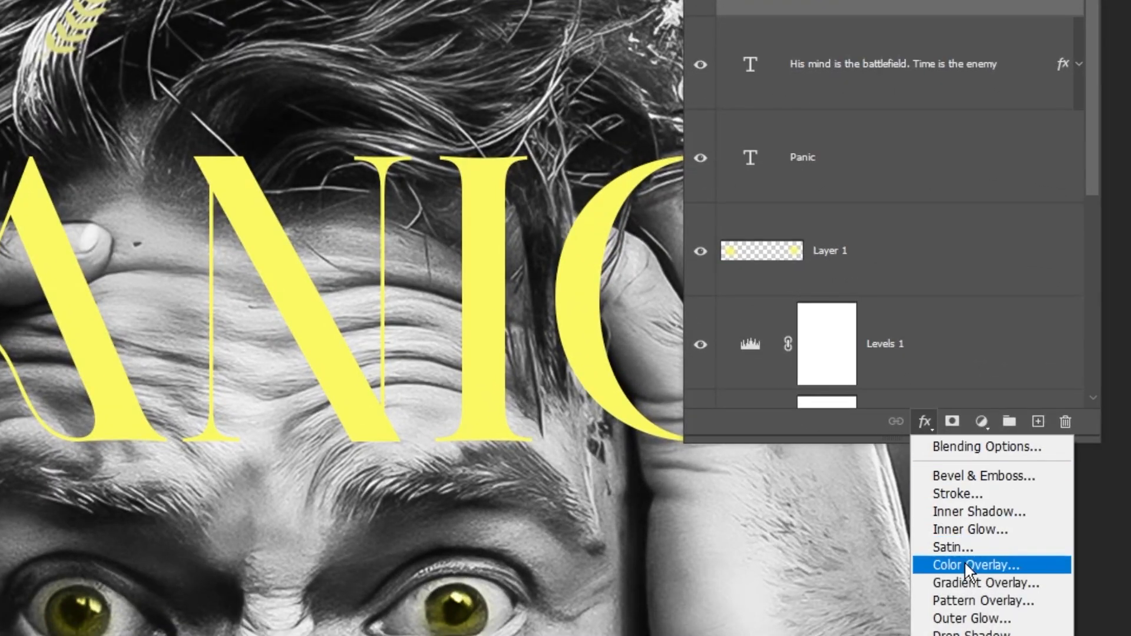
click(976, 564)
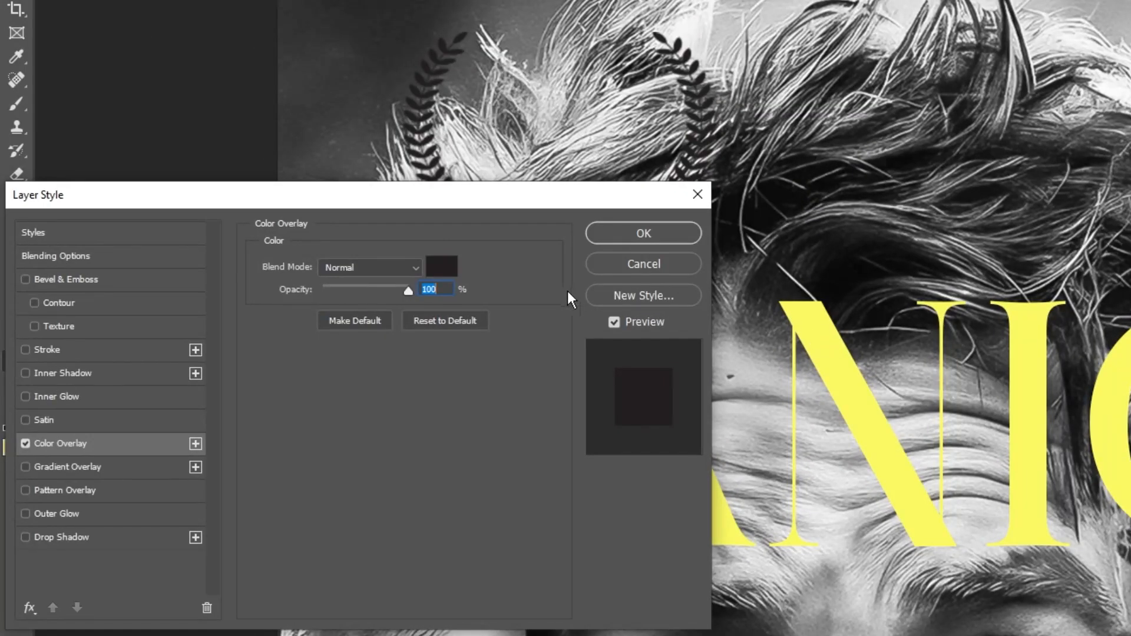
click(441, 267)
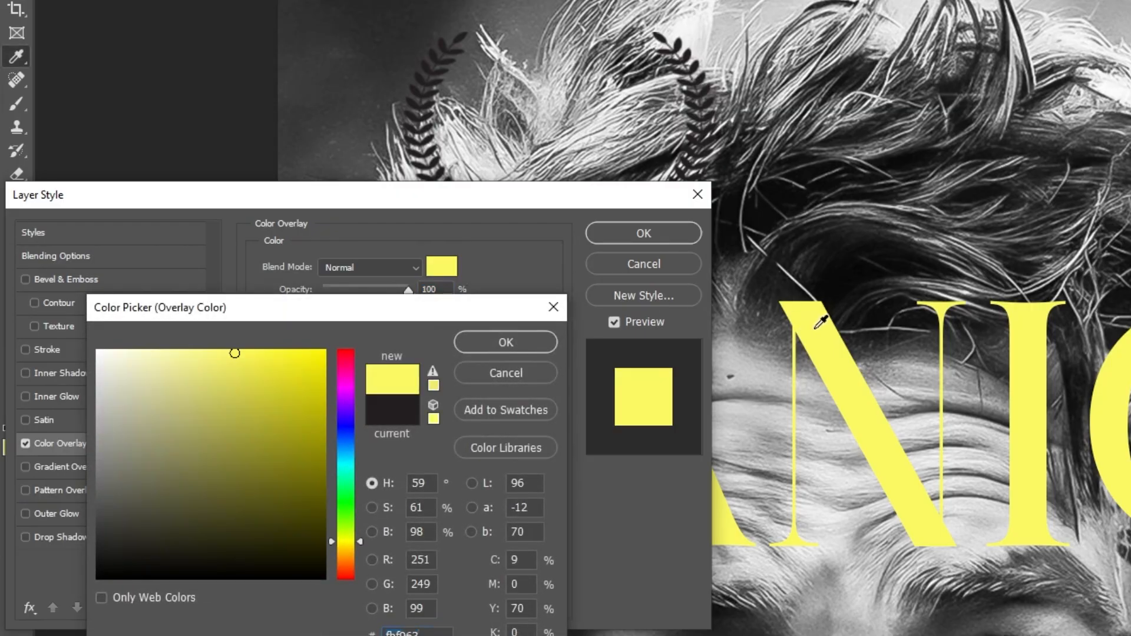
click(504, 342)
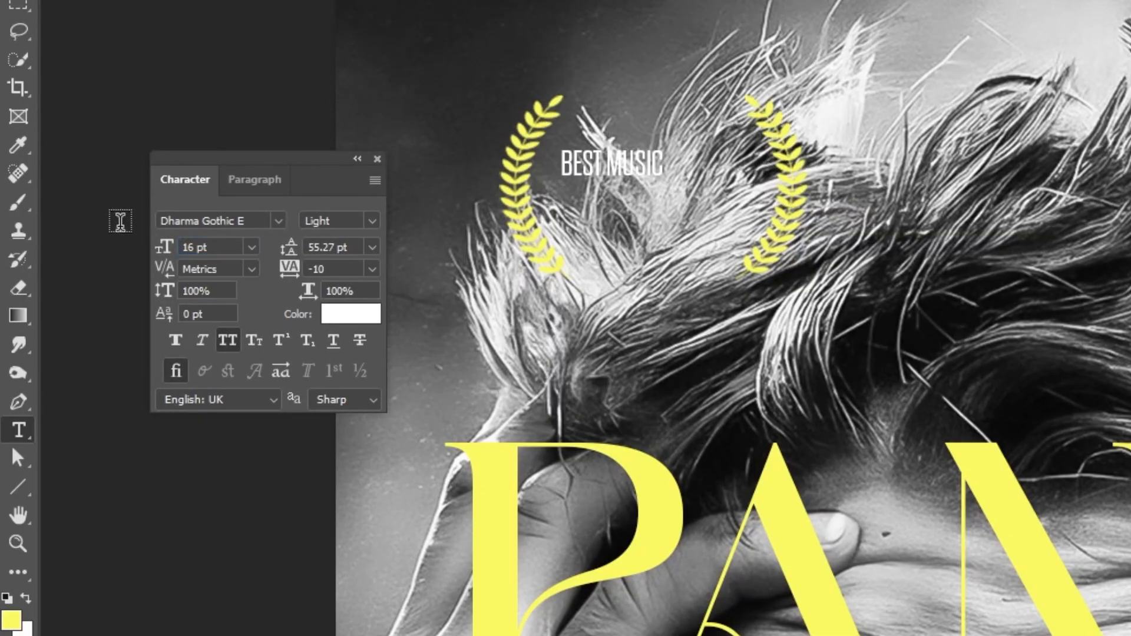
- Set BEST MUSIC with a larger WINNER line inside the laurel and group the badge layers for duplication
click(609, 159)
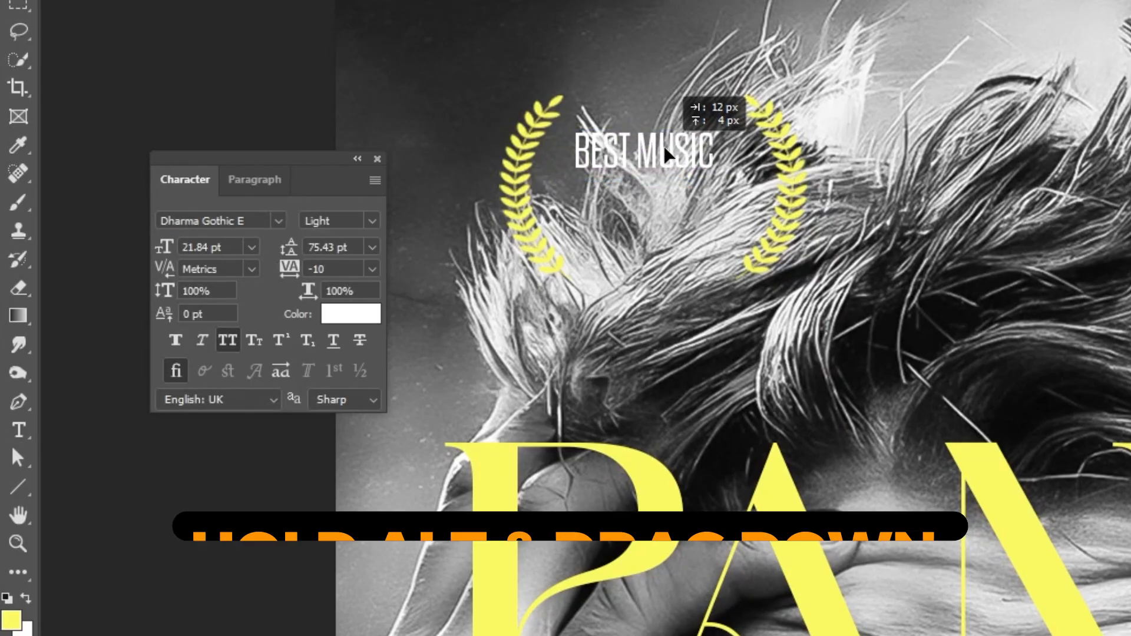
drag(645, 152, 664, 184)
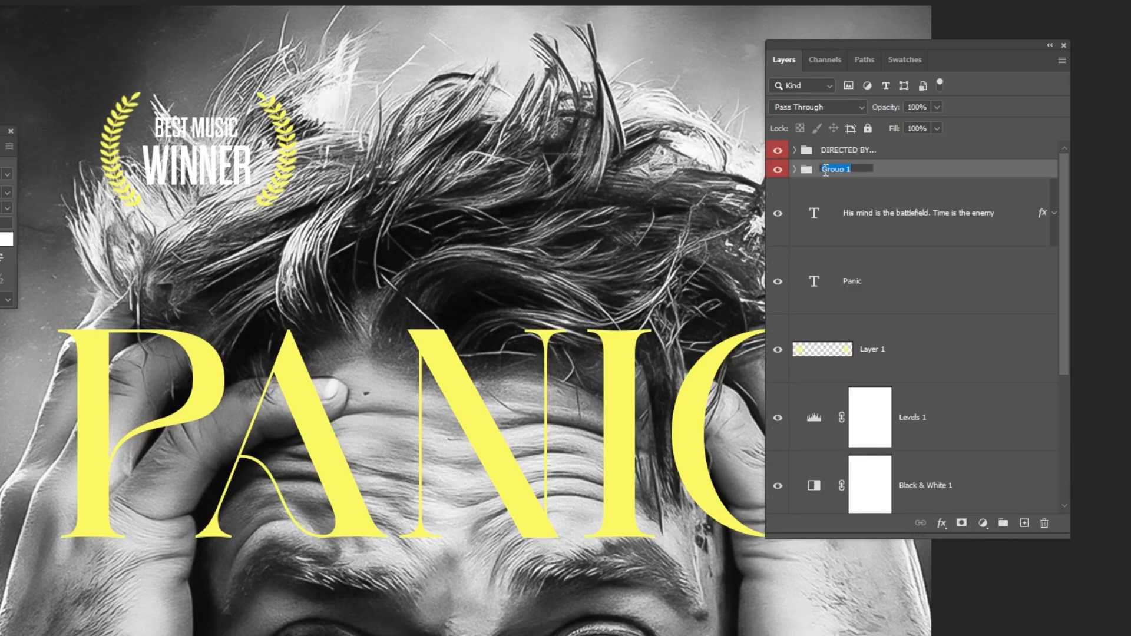
right_click(836, 168)
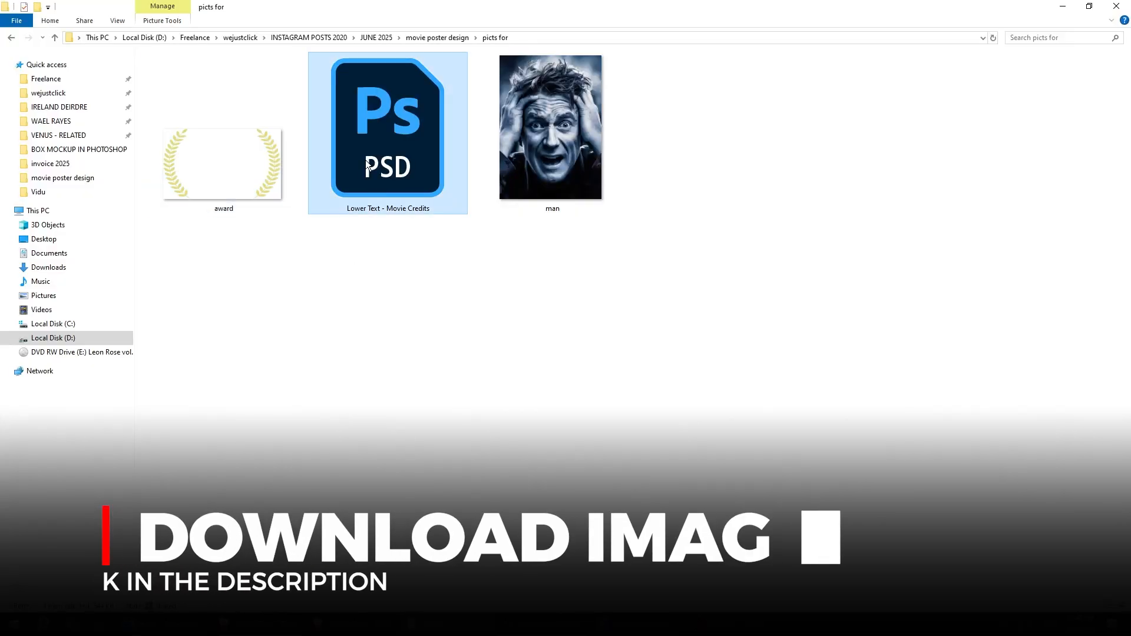
- Open the Lower Text - Movie Credits PSD, then return to the Untitled-1 poster document
double_click(387, 126)
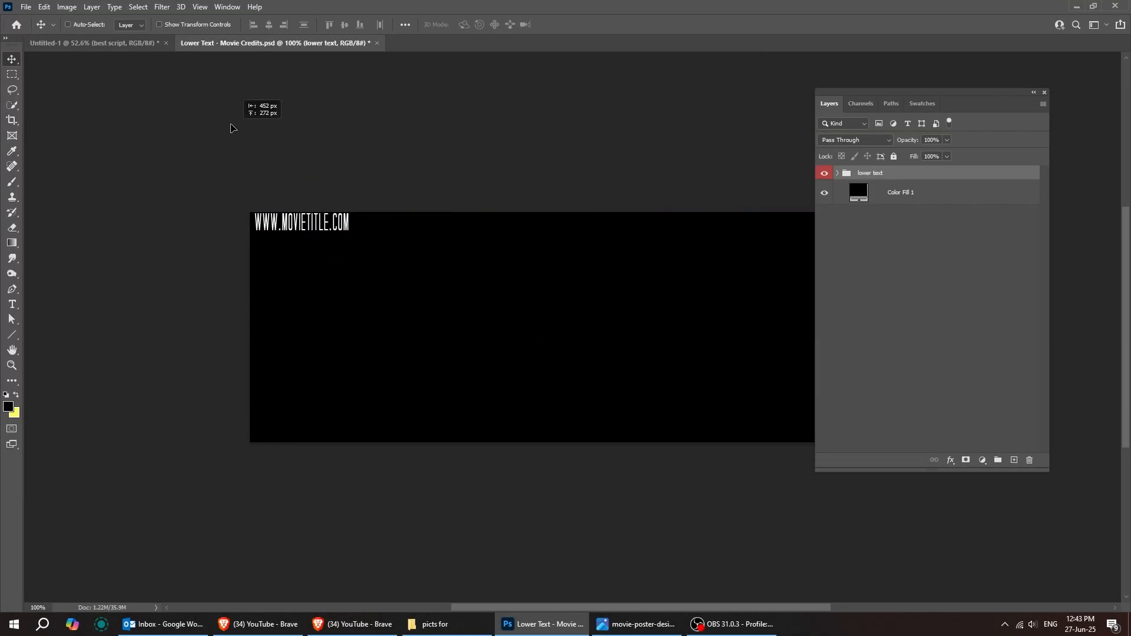
click(94, 42)
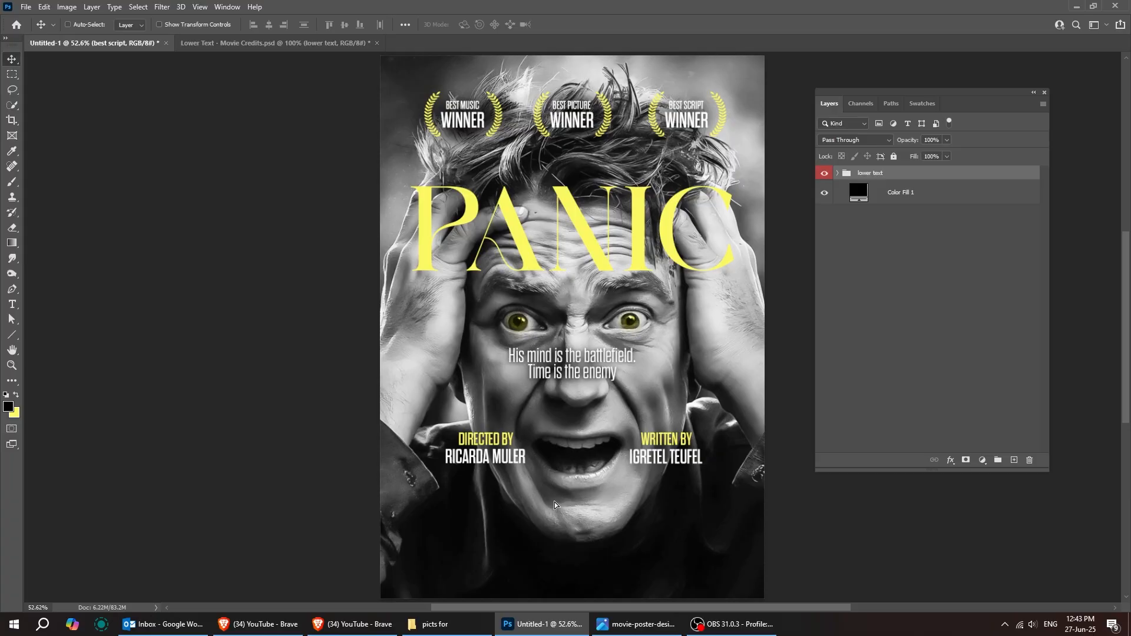